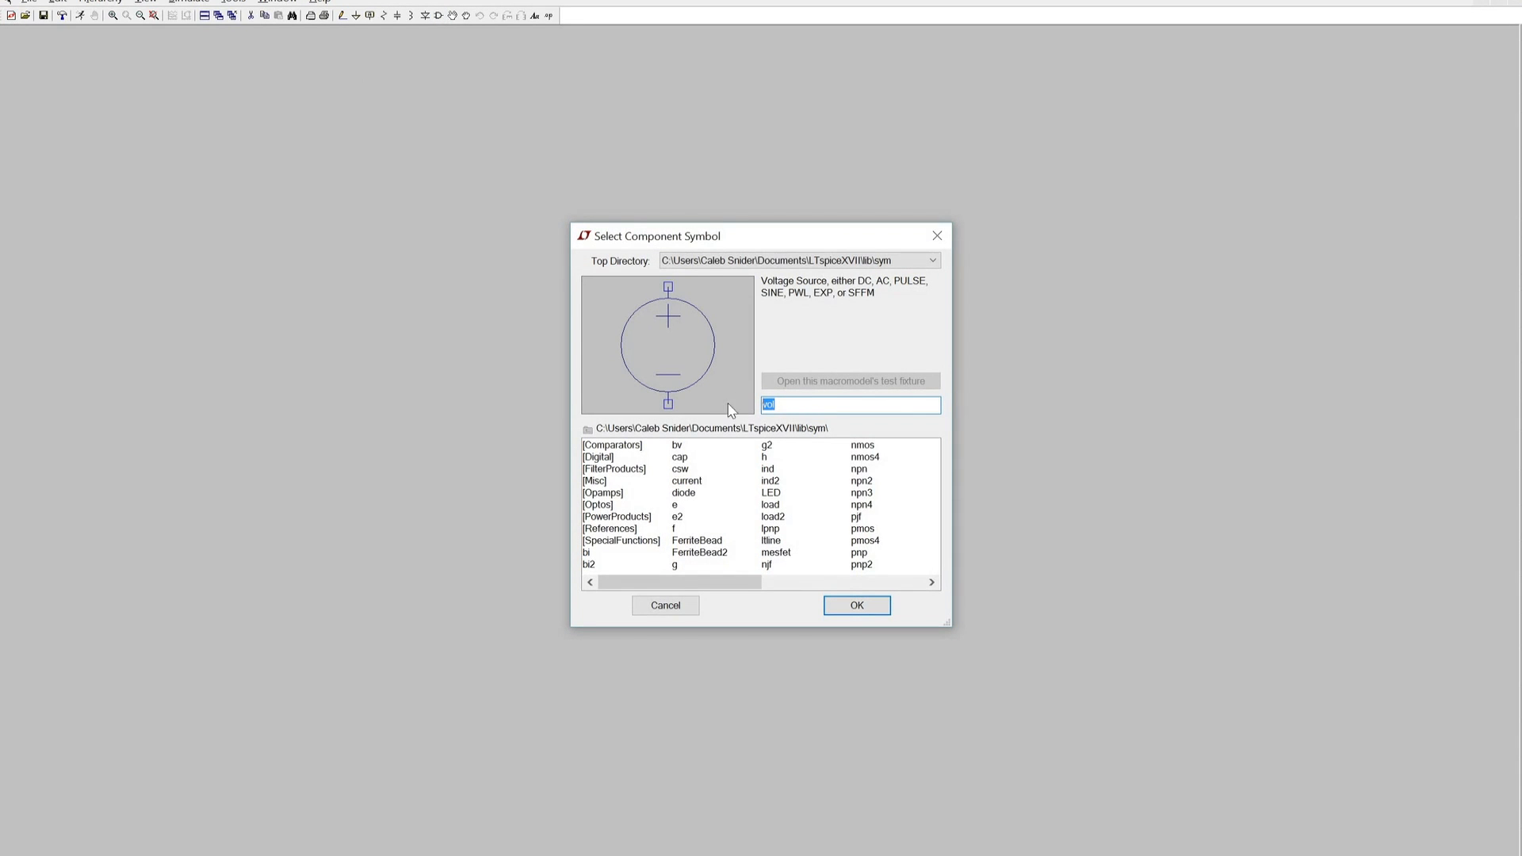
- Search the symbol library for 'voltage' and pick the voltage source
type("Voltage")
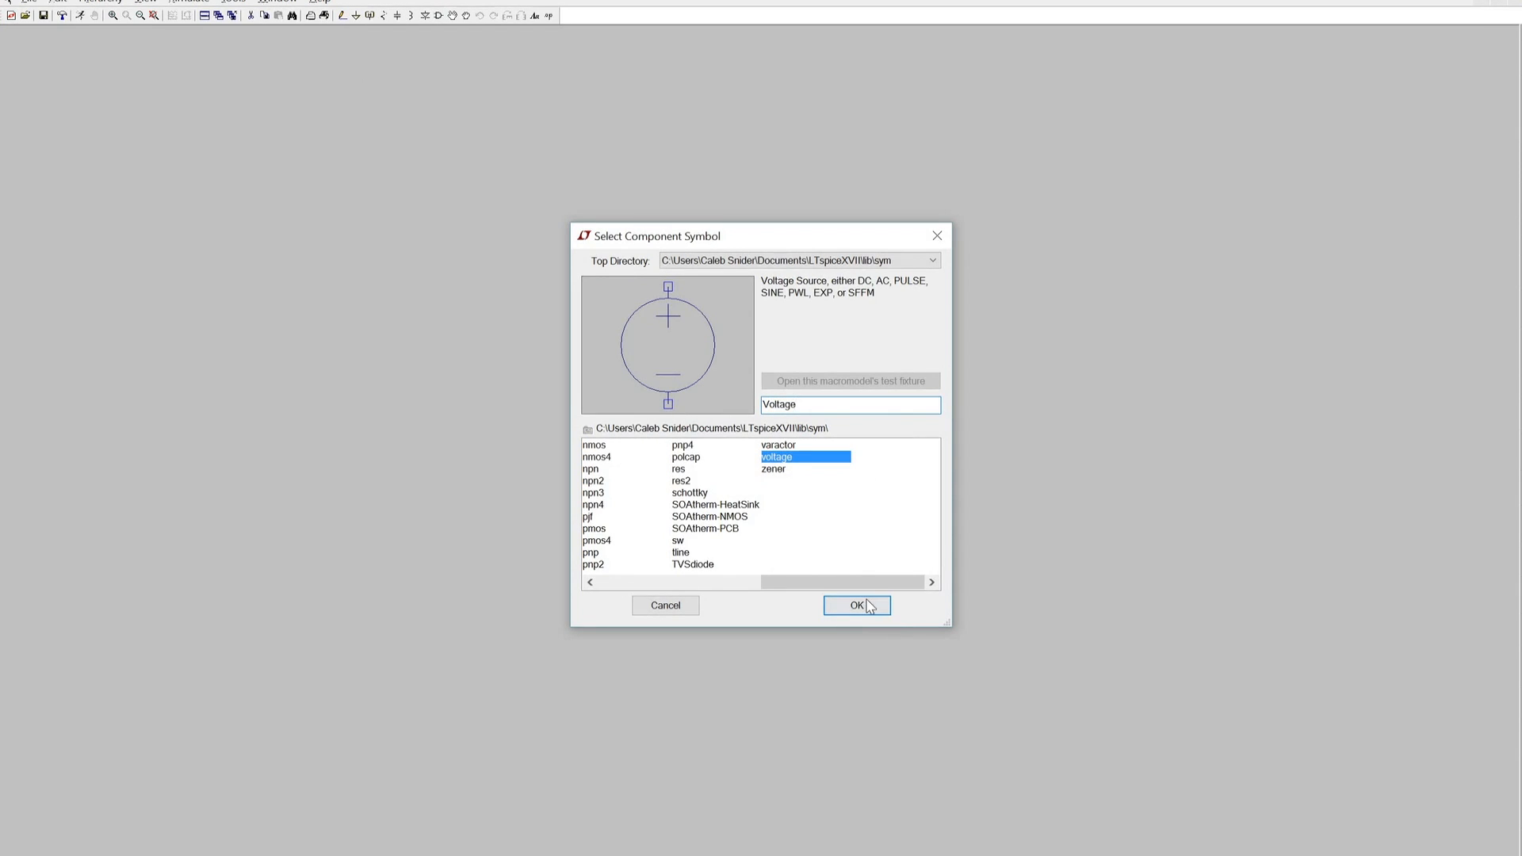
left_click(856, 605)
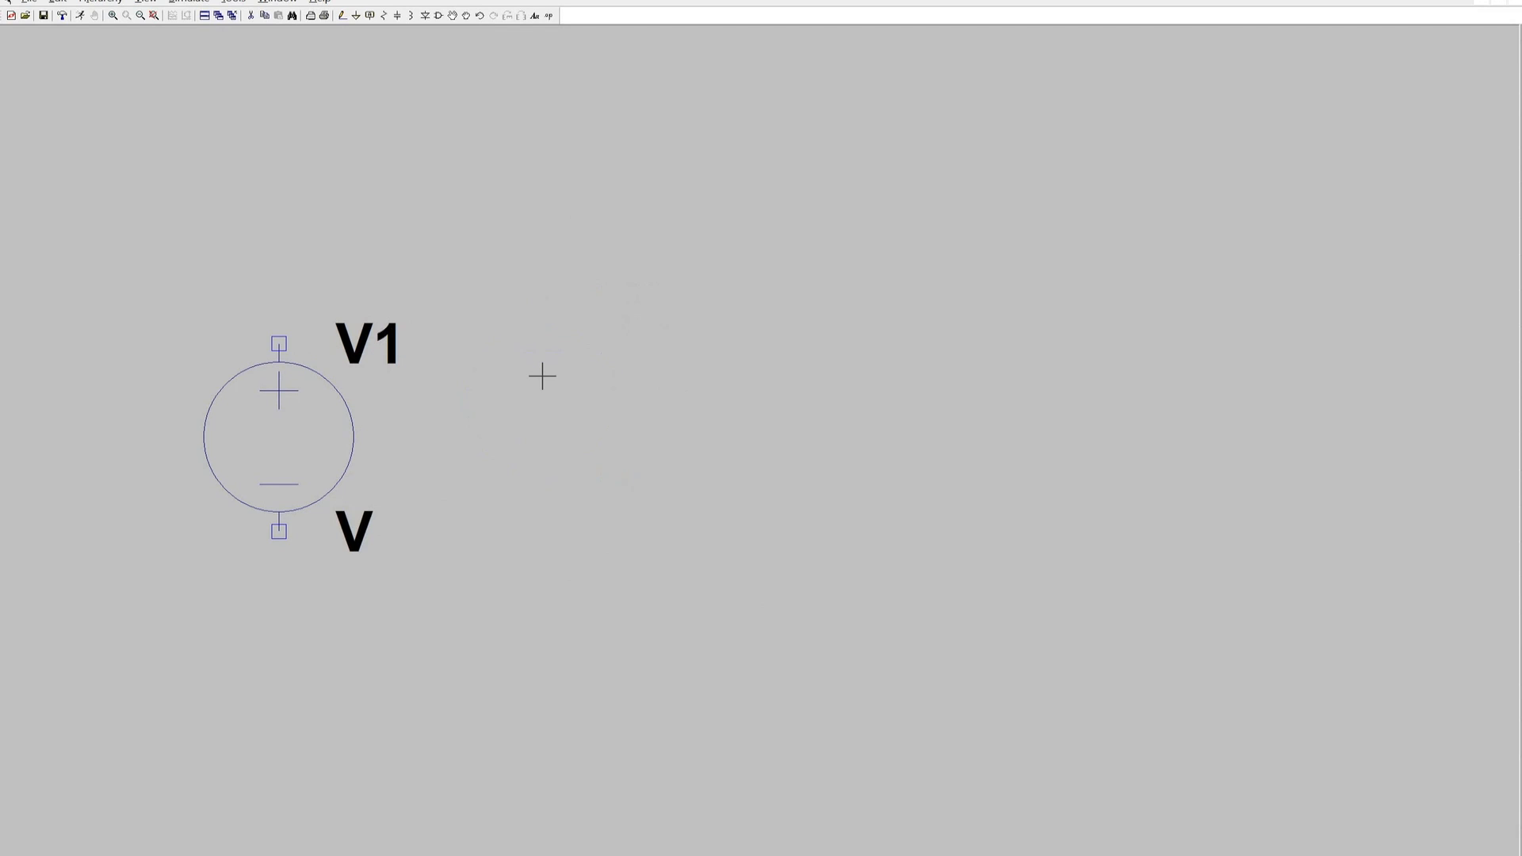
mouse_move(515, 322)
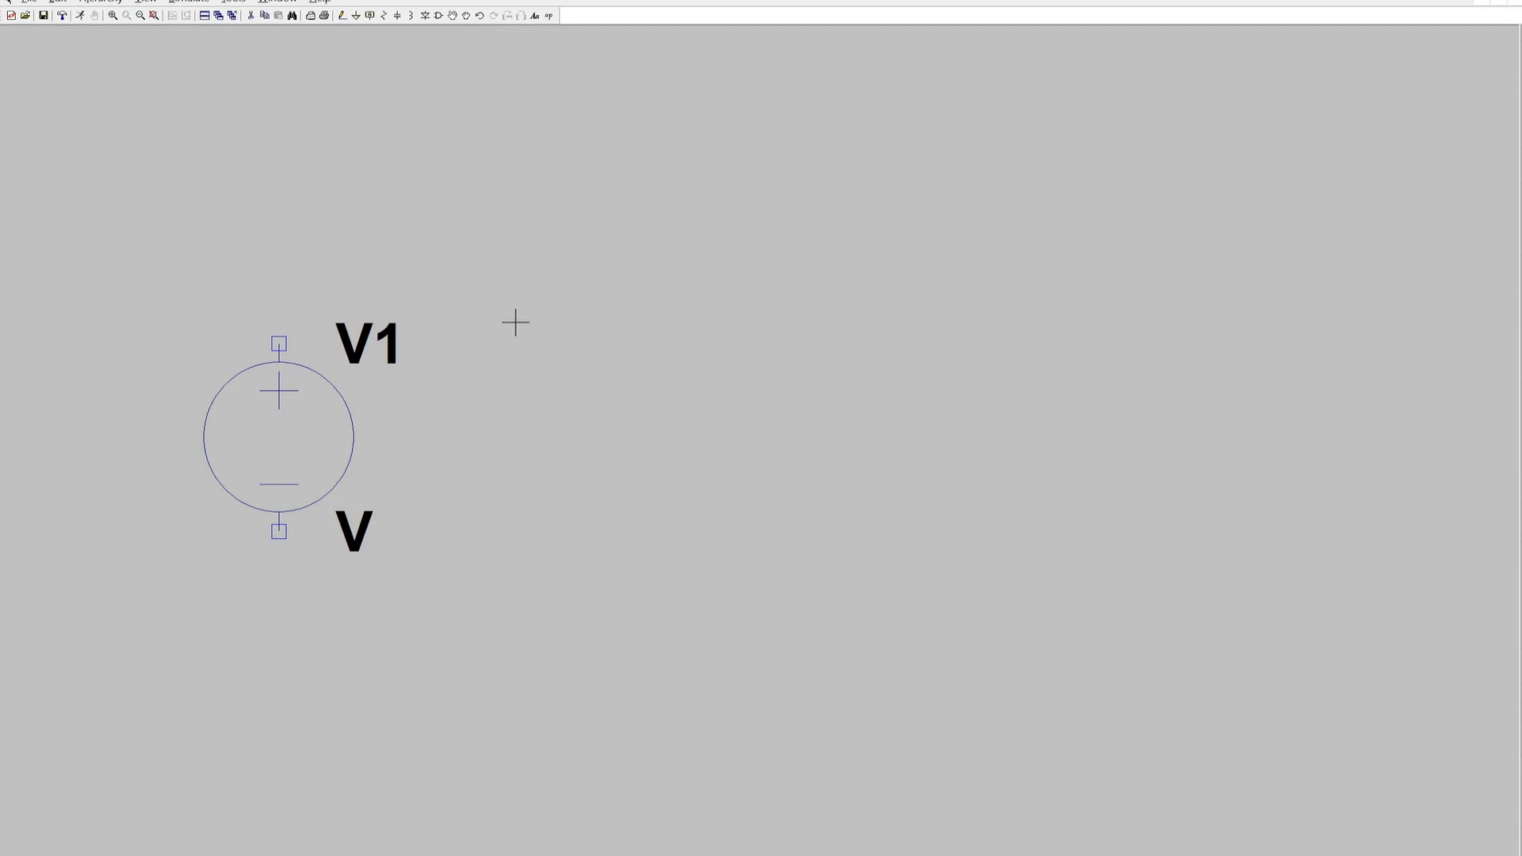
- Drop voltage source V1 onto the schematic
left_click(515, 324)
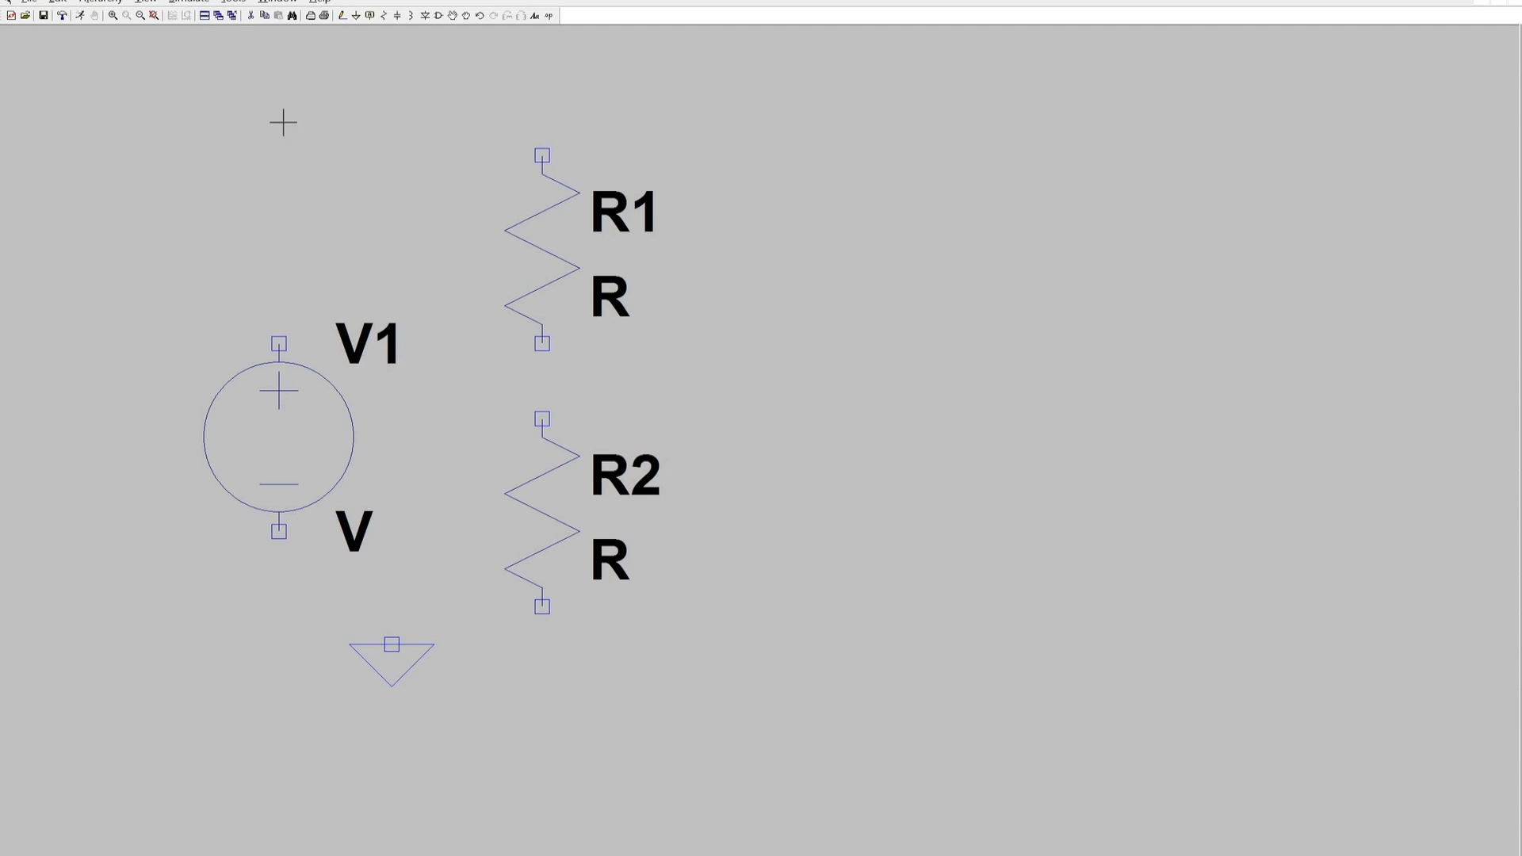
mouse_move(340, 17)
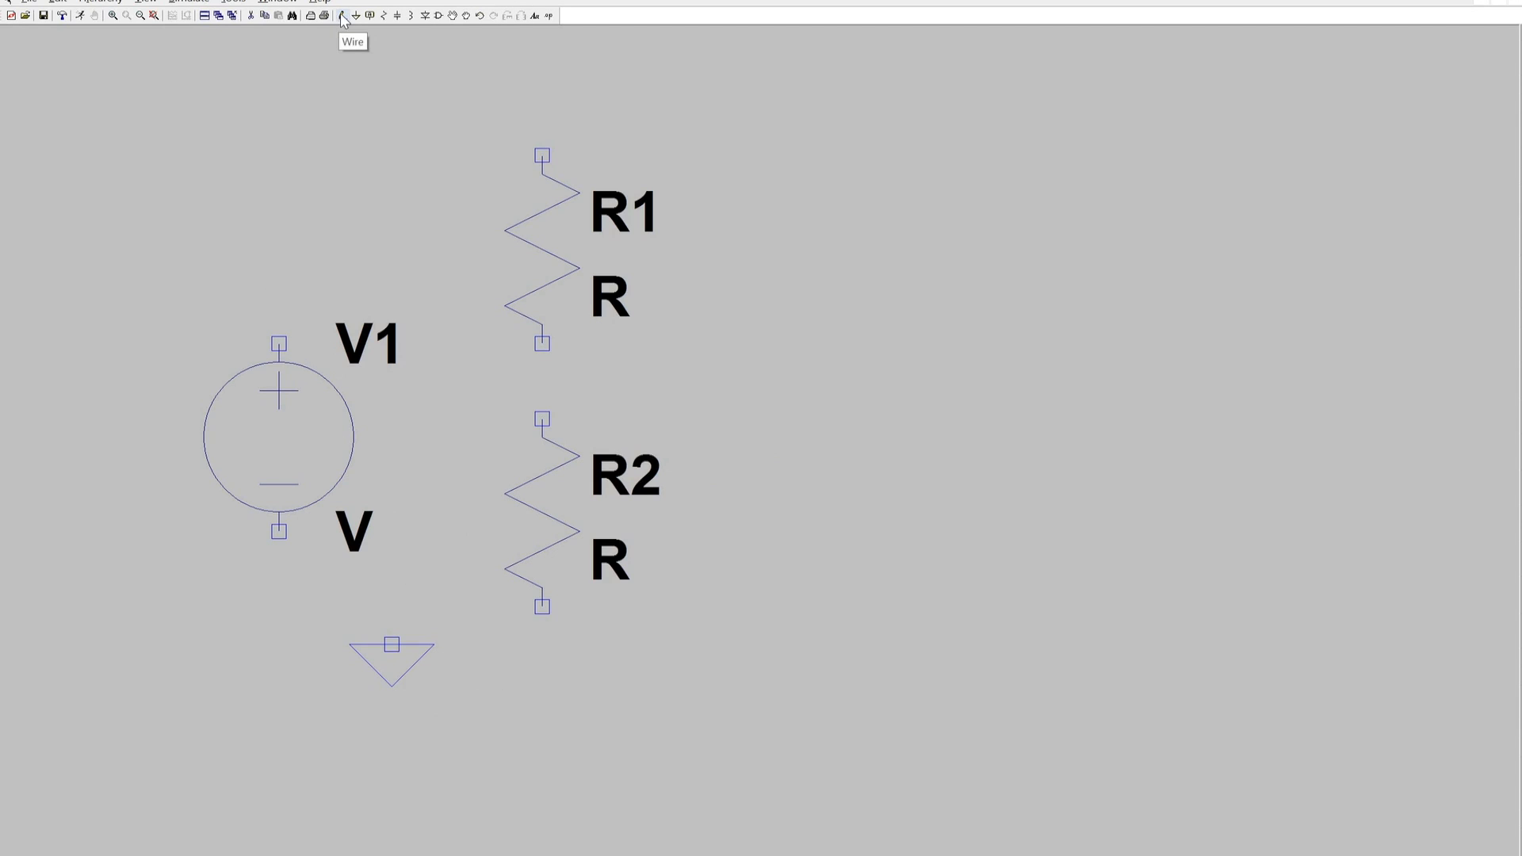
- Draw a wire from V1's top terminal to R1
left_click(343, 16)
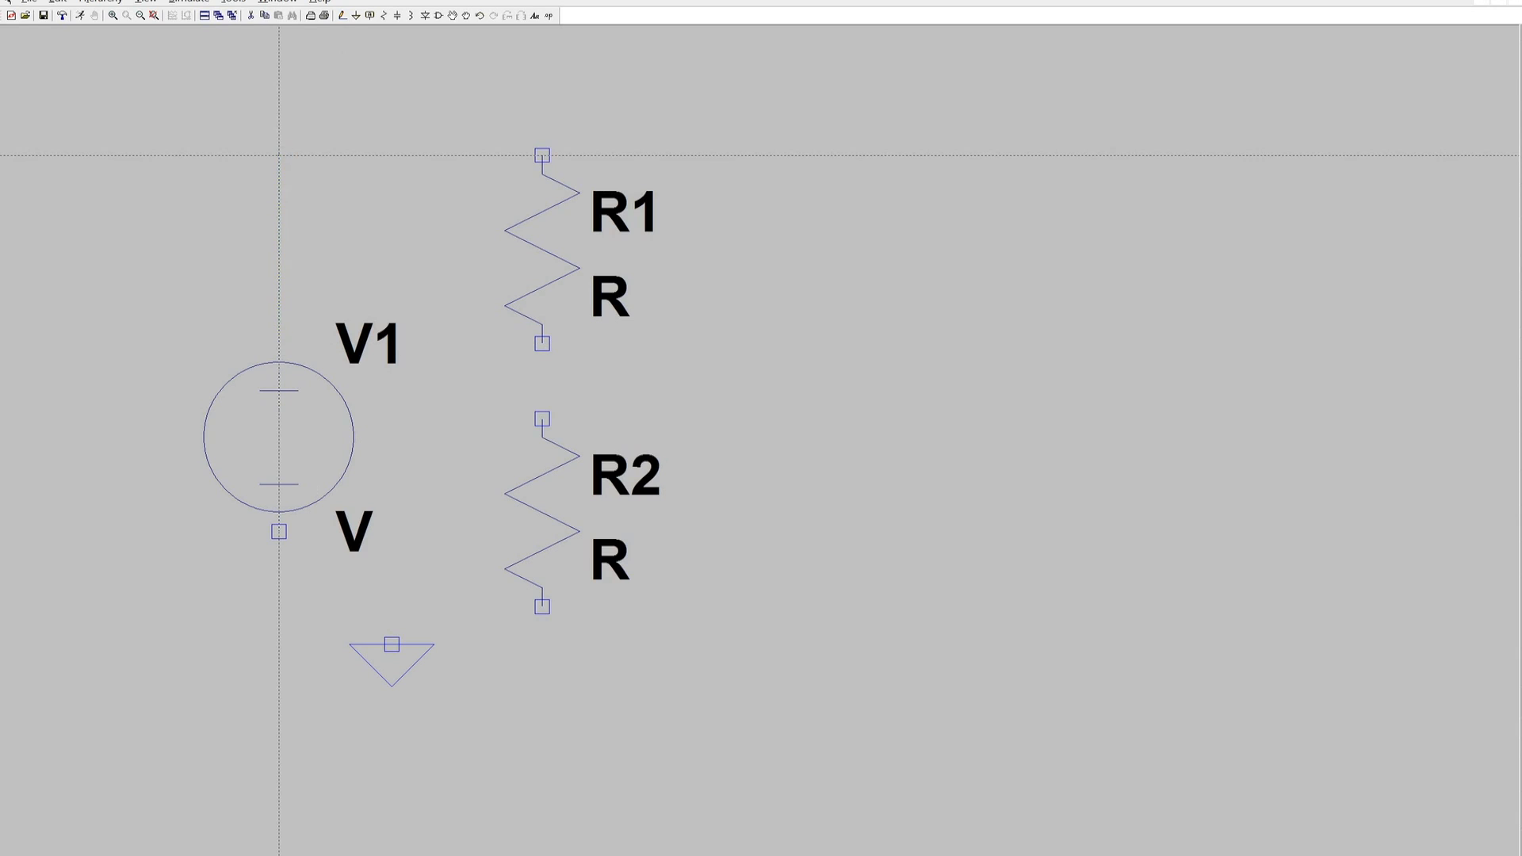
left_click_drag(281, 156, 542, 156)
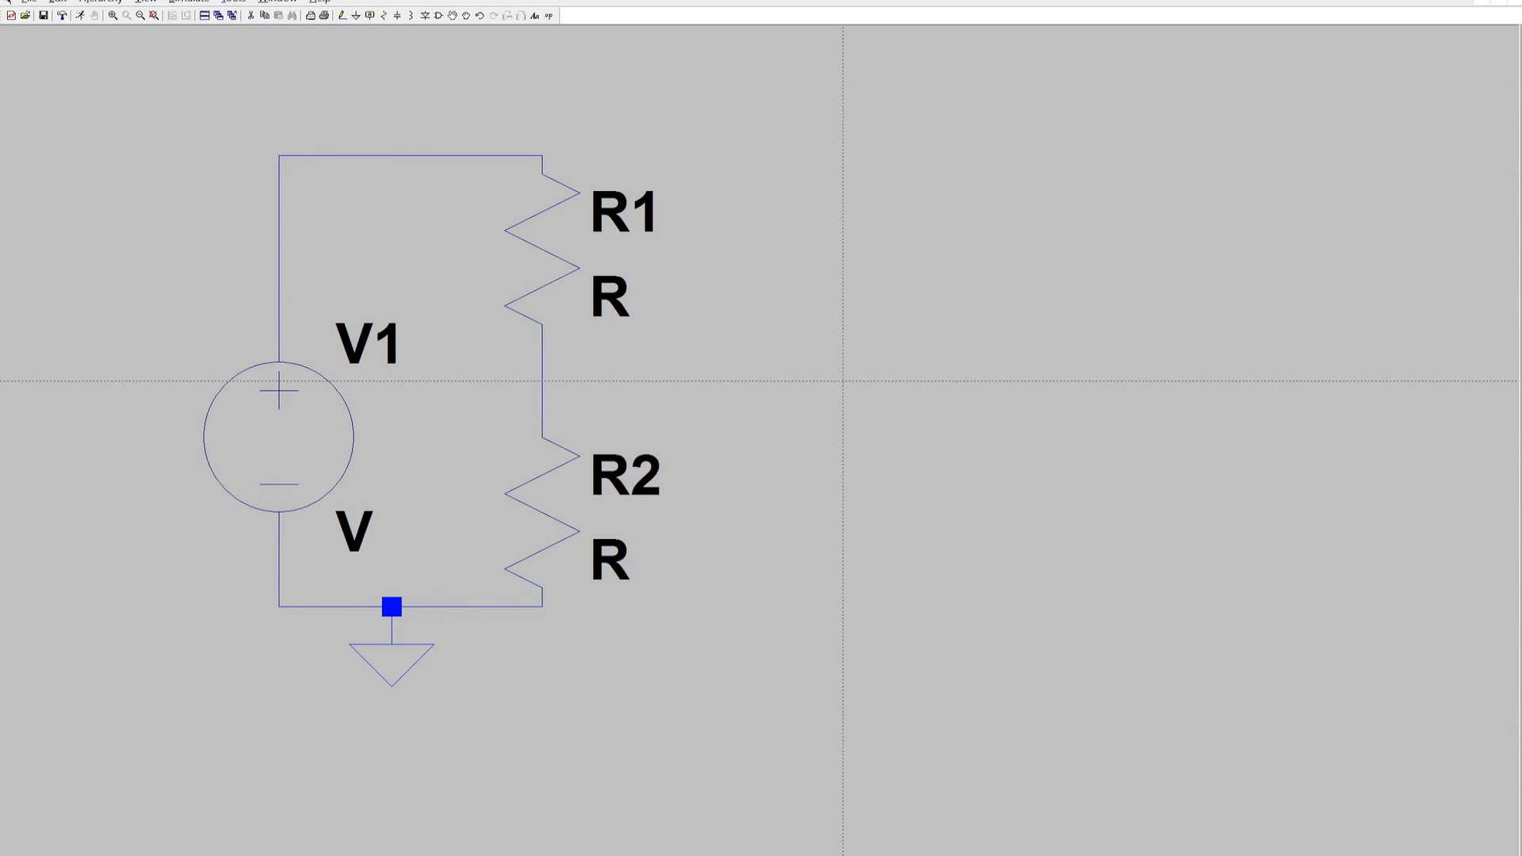
mouse_move(524, 252)
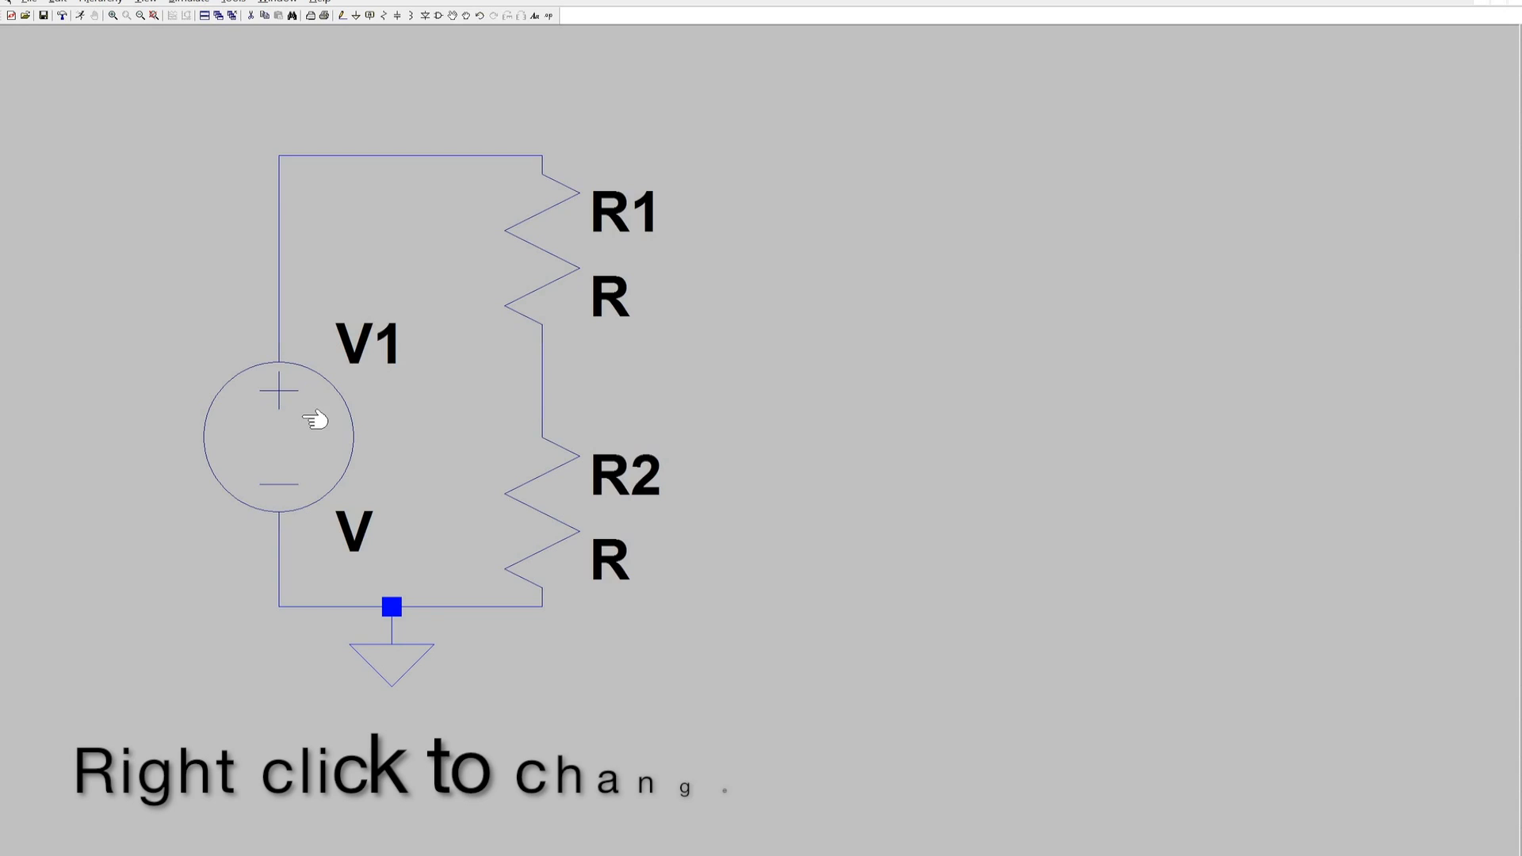
- Set V1's DC value to 10 V
right_click(309, 423)
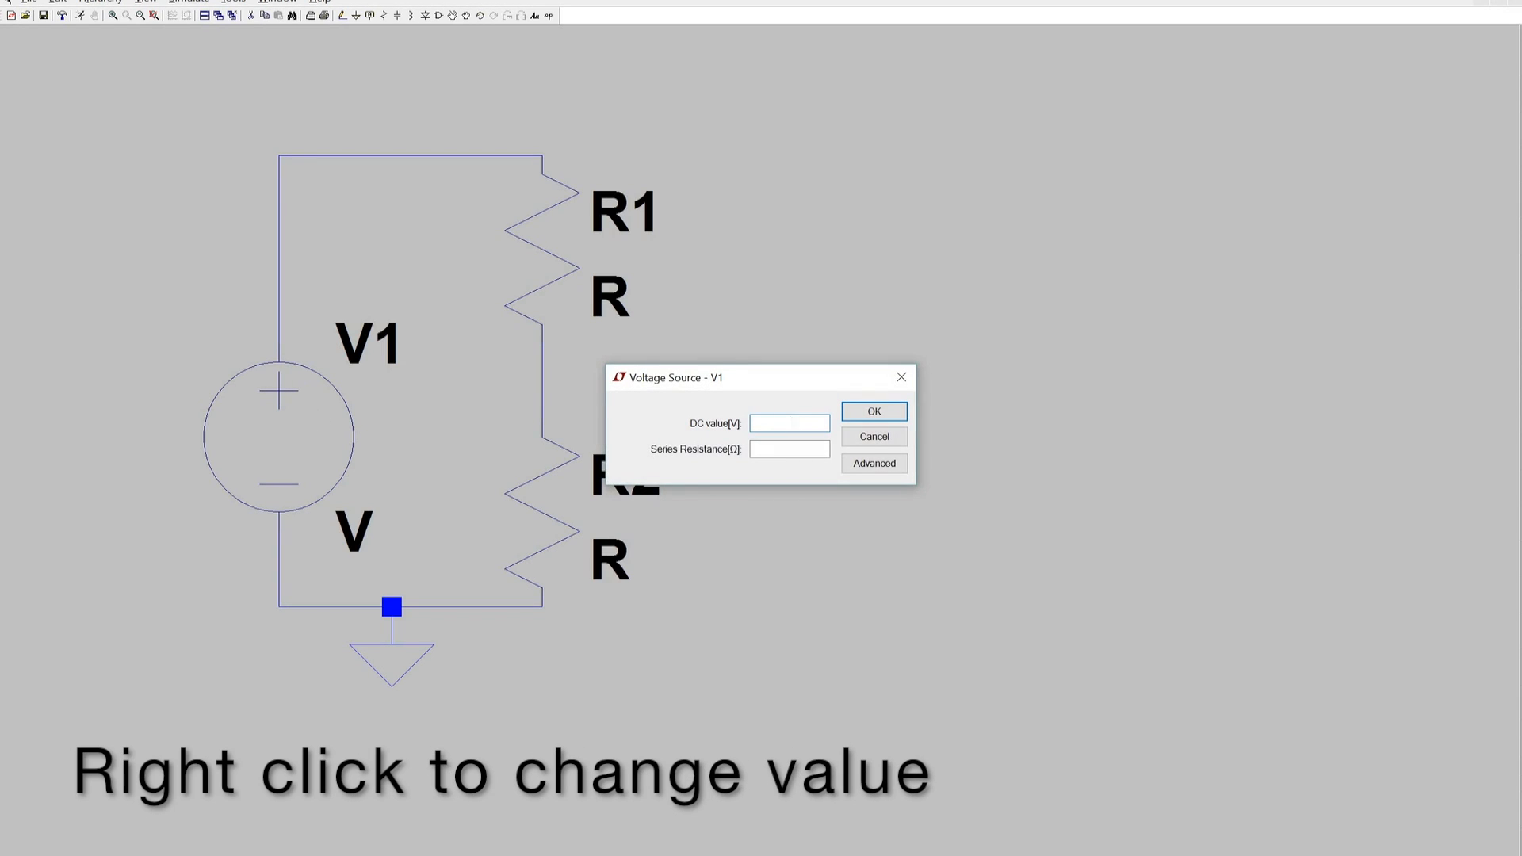
type("10")
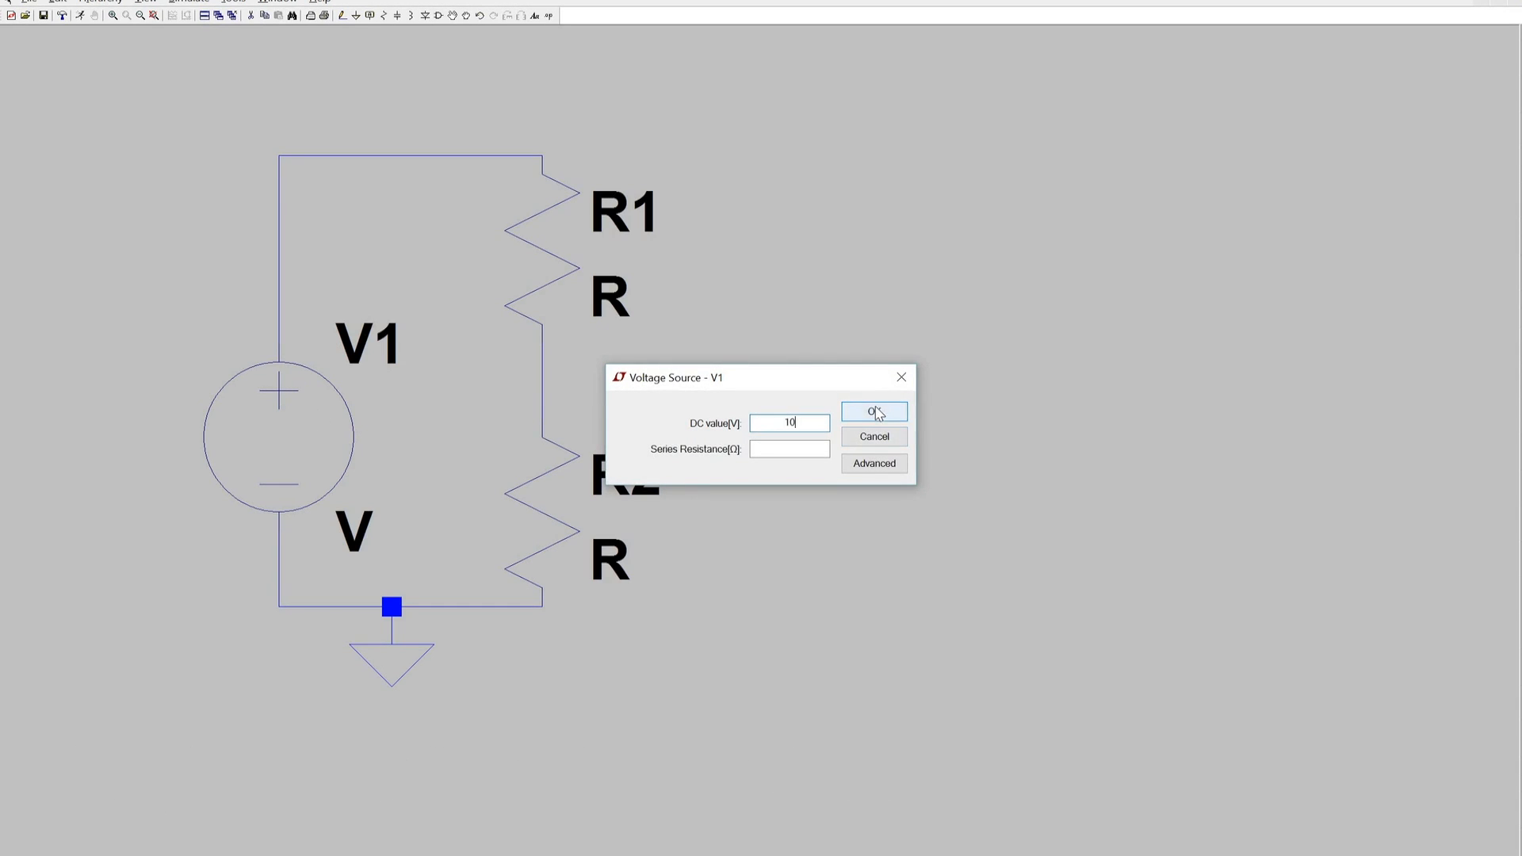
left_click(874, 412)
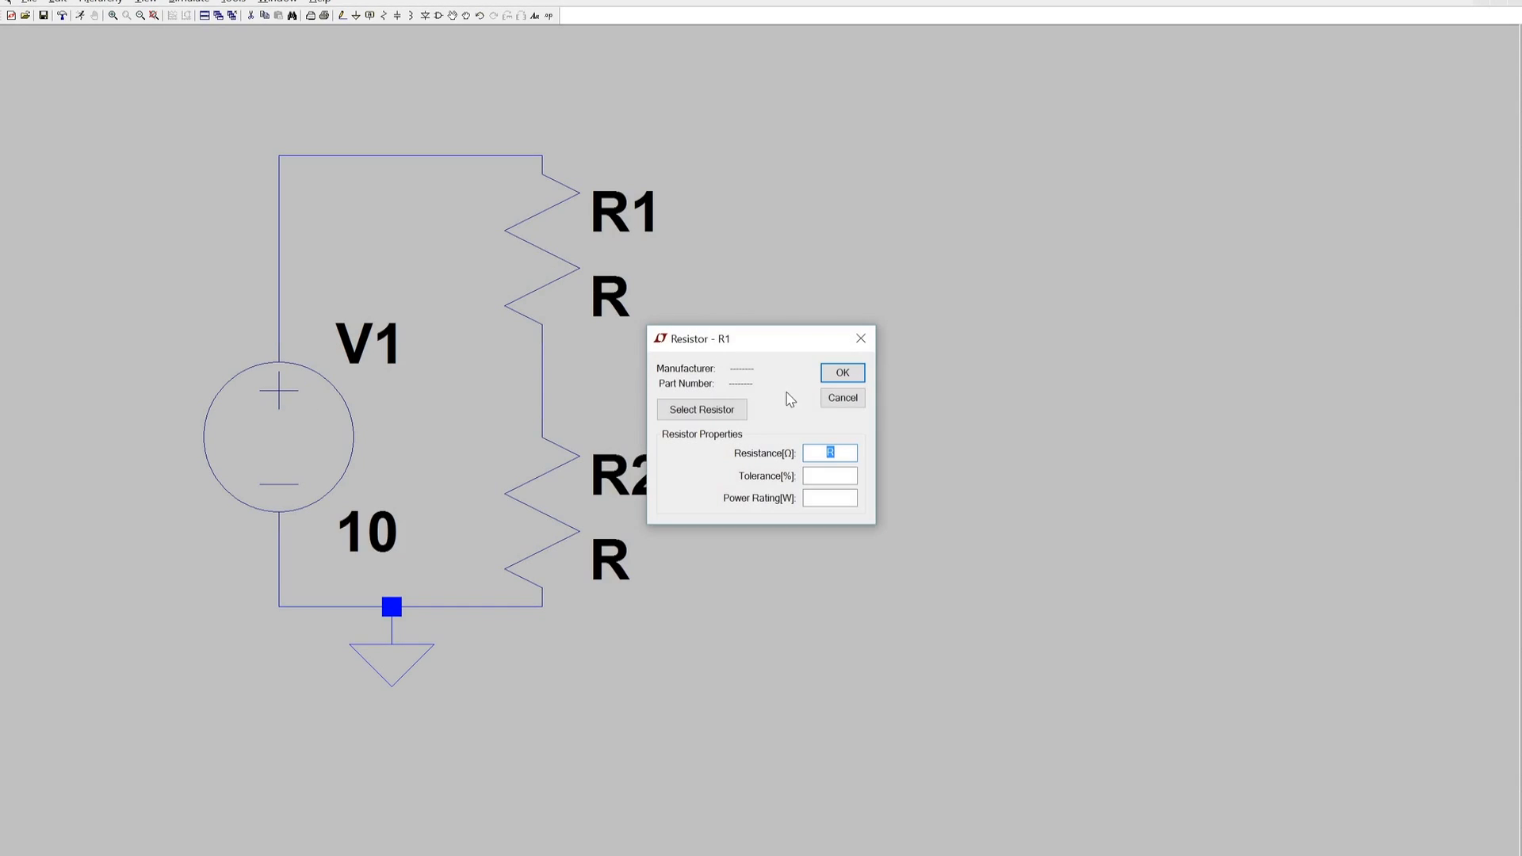
- Set both R1 and R2 to 100 Ω
type("100")
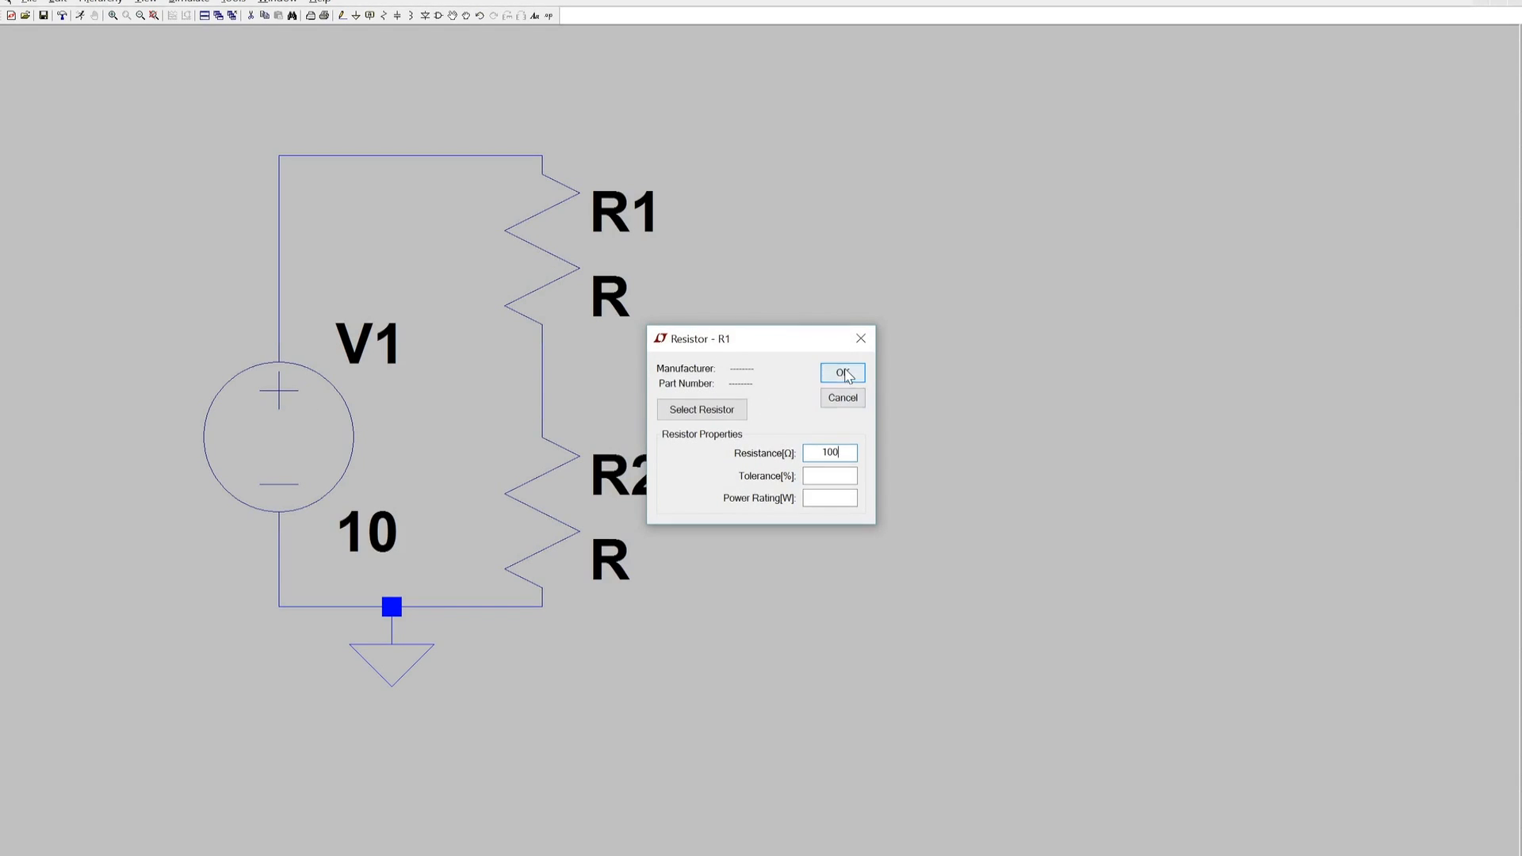
left_click(842, 373)
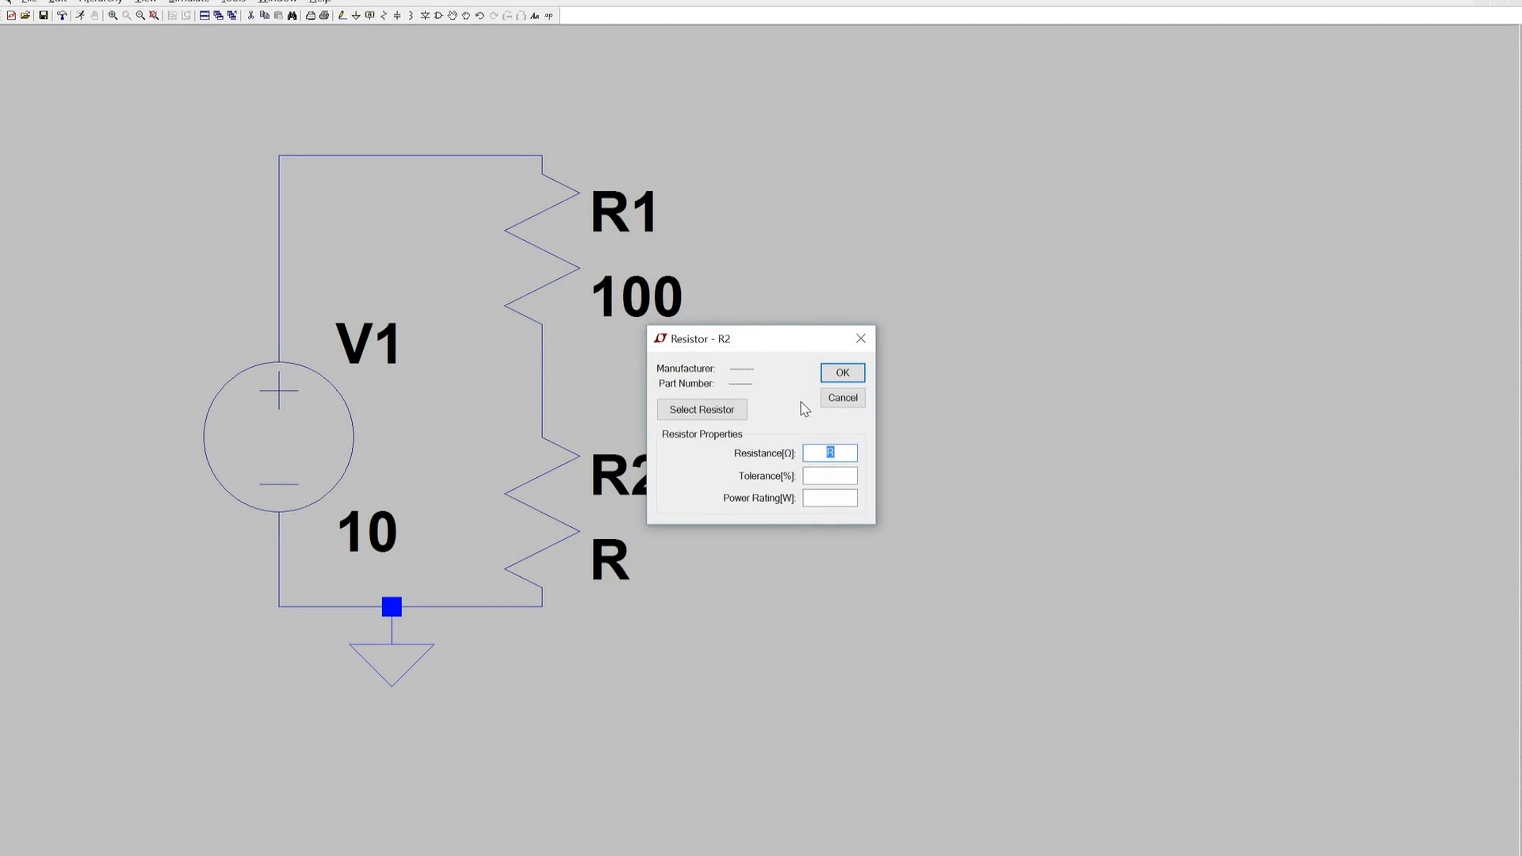
type("100")
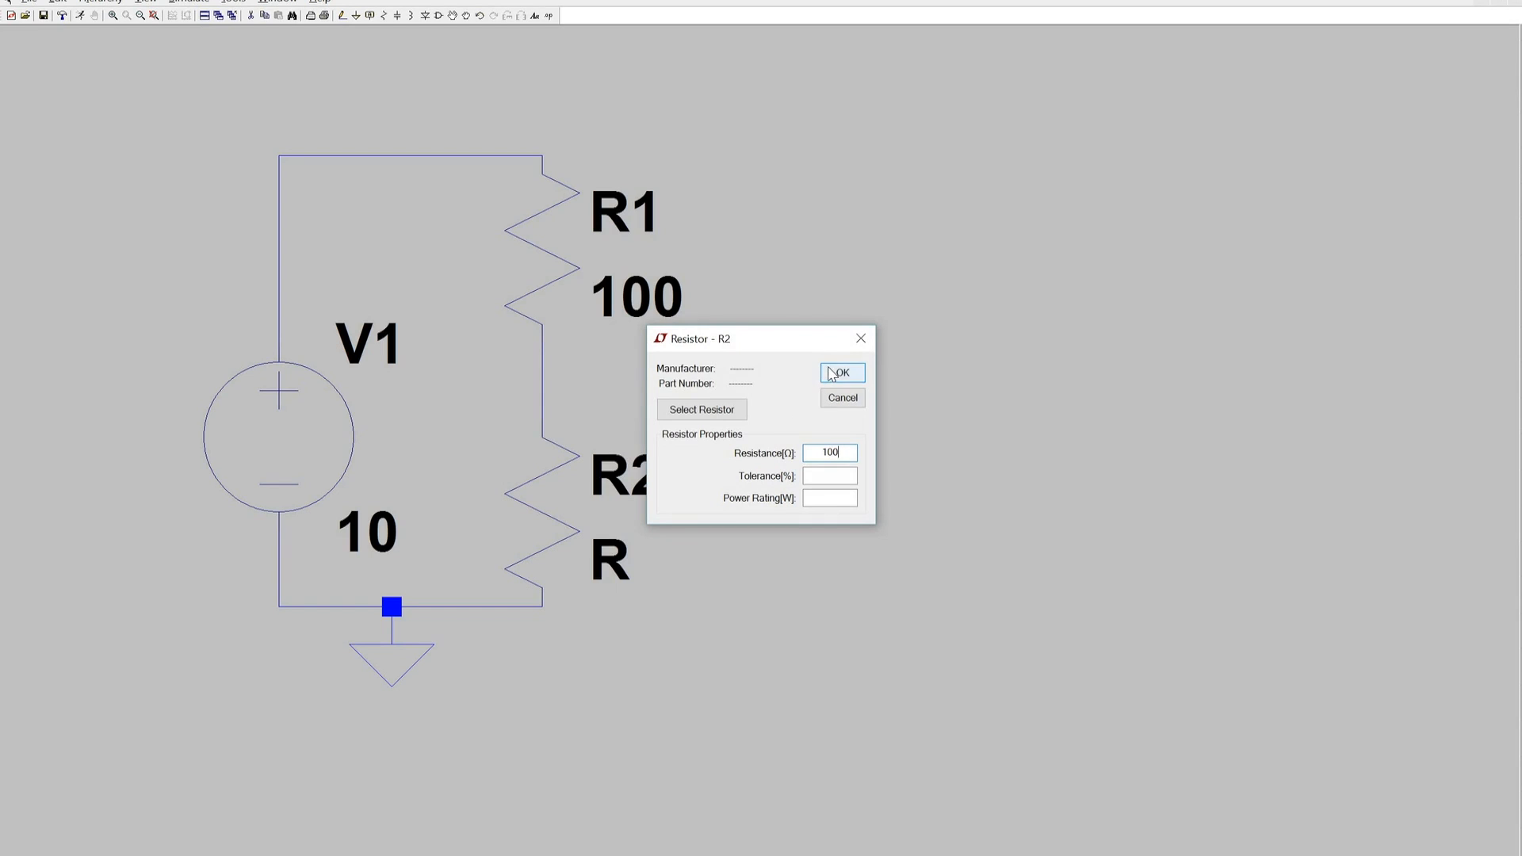
left_click(842, 372)
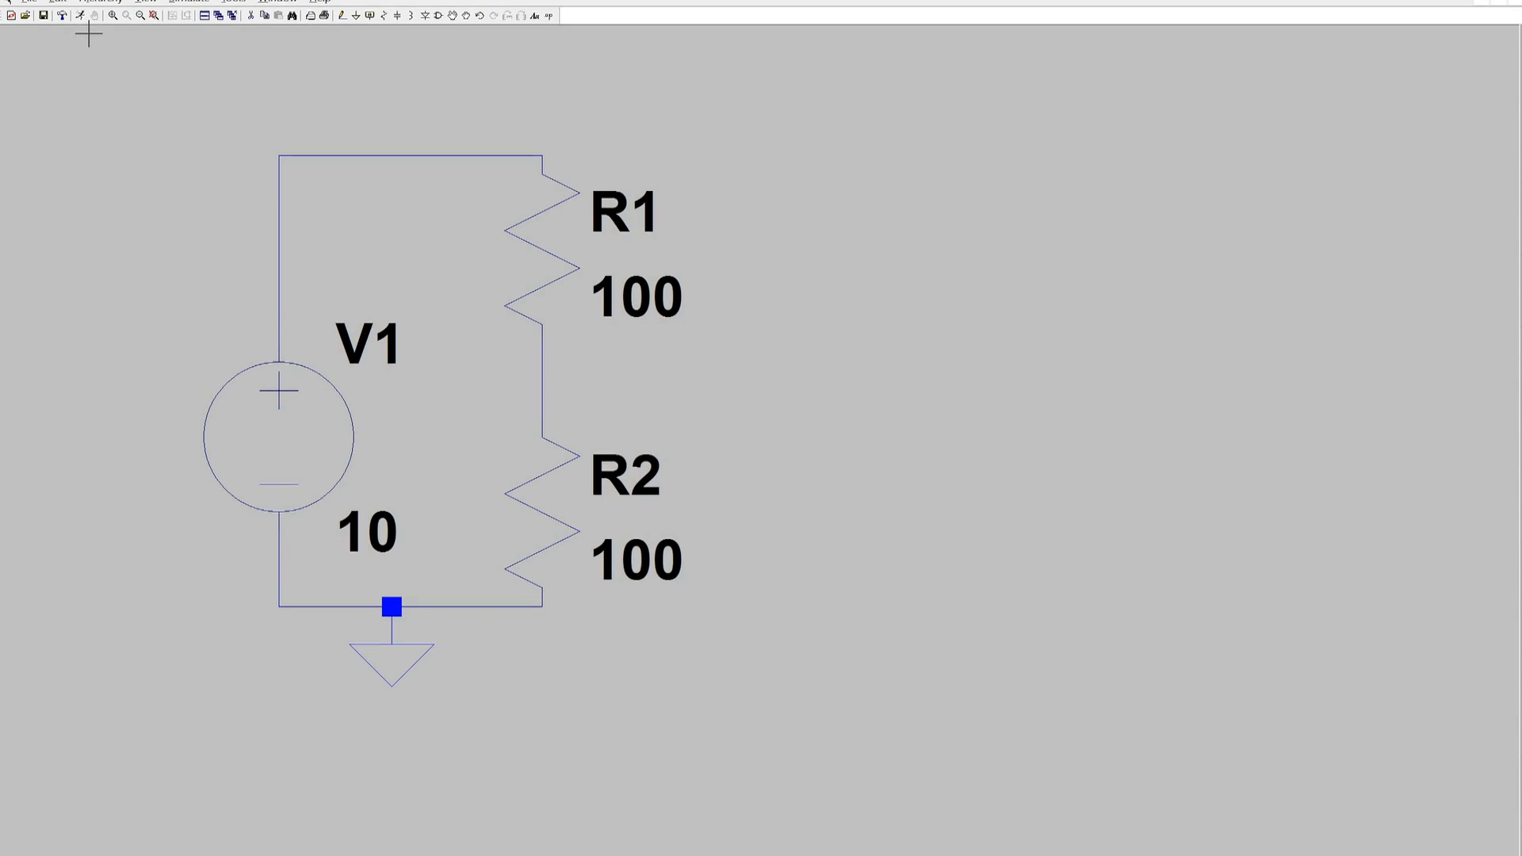
mouse_move(80, 19)
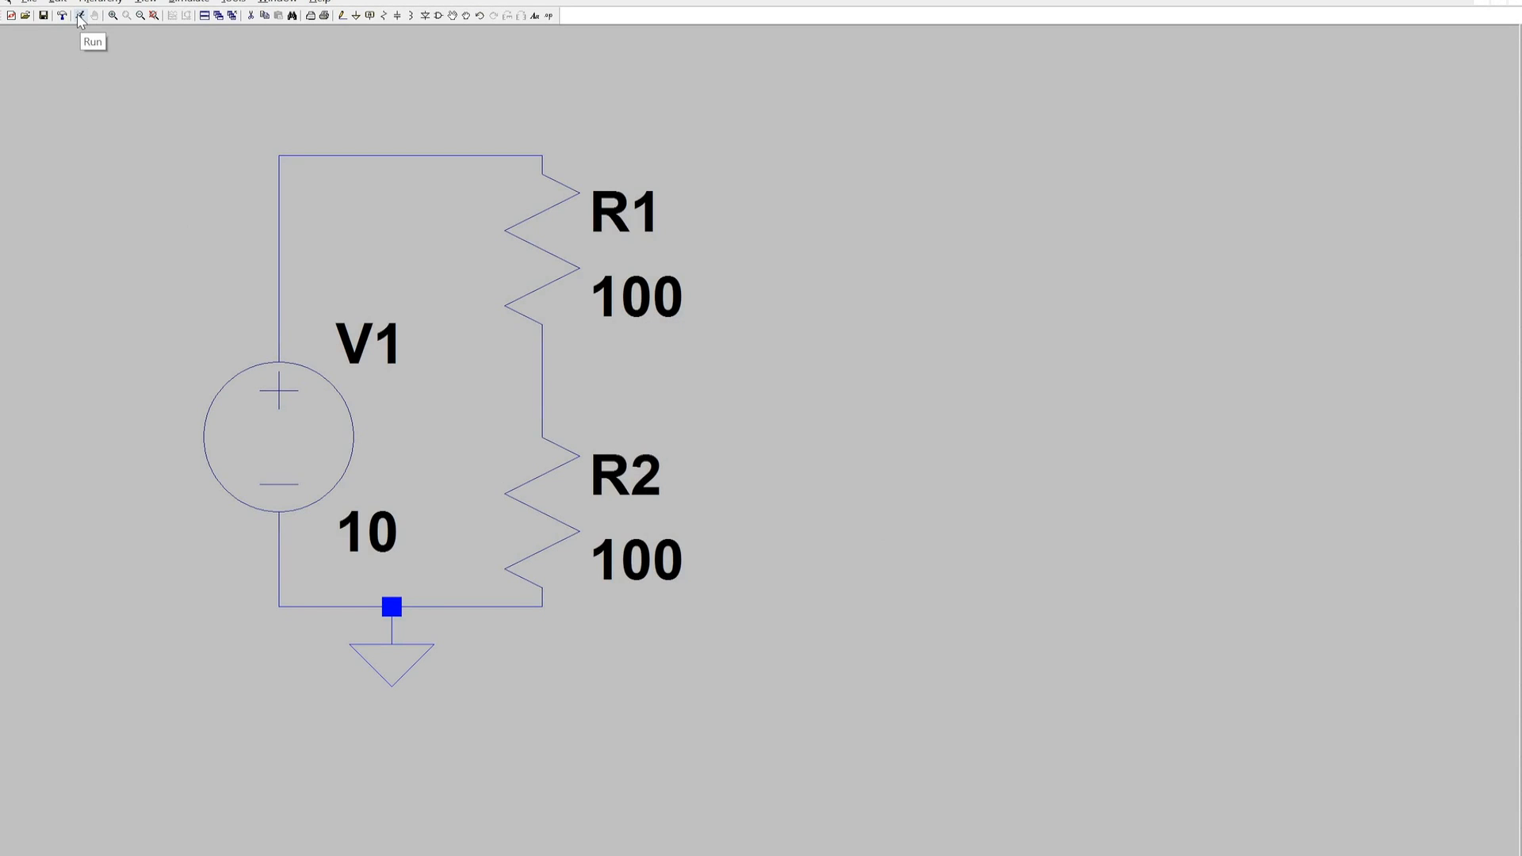
- Define and run a transient simulation, .tran 0 0.010 0.001 (saving from 0.001 s)
left_click(76, 19)
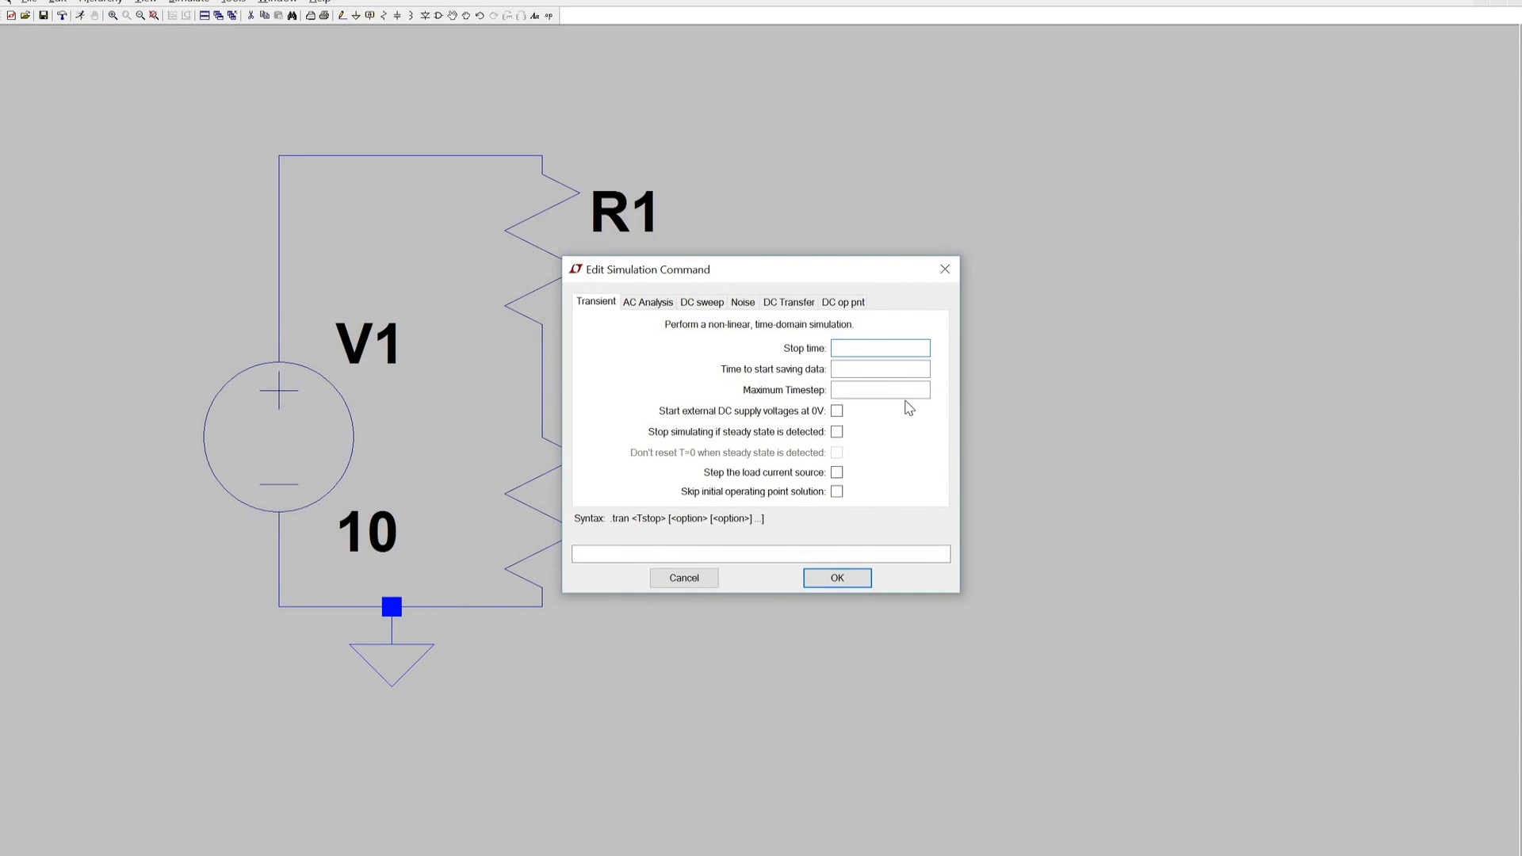
type("0.010")
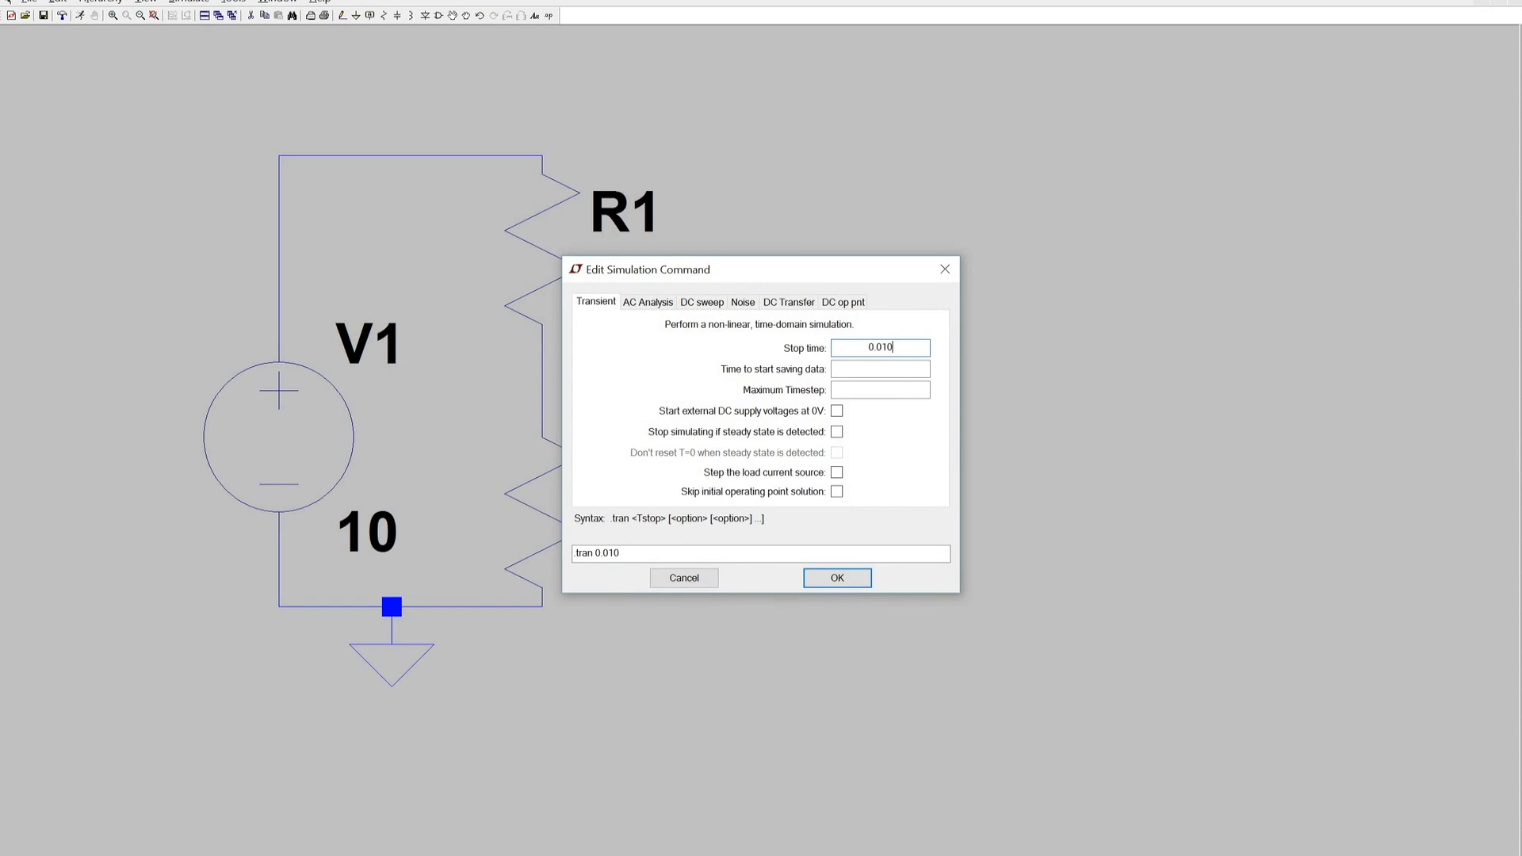
left_click(880, 368)
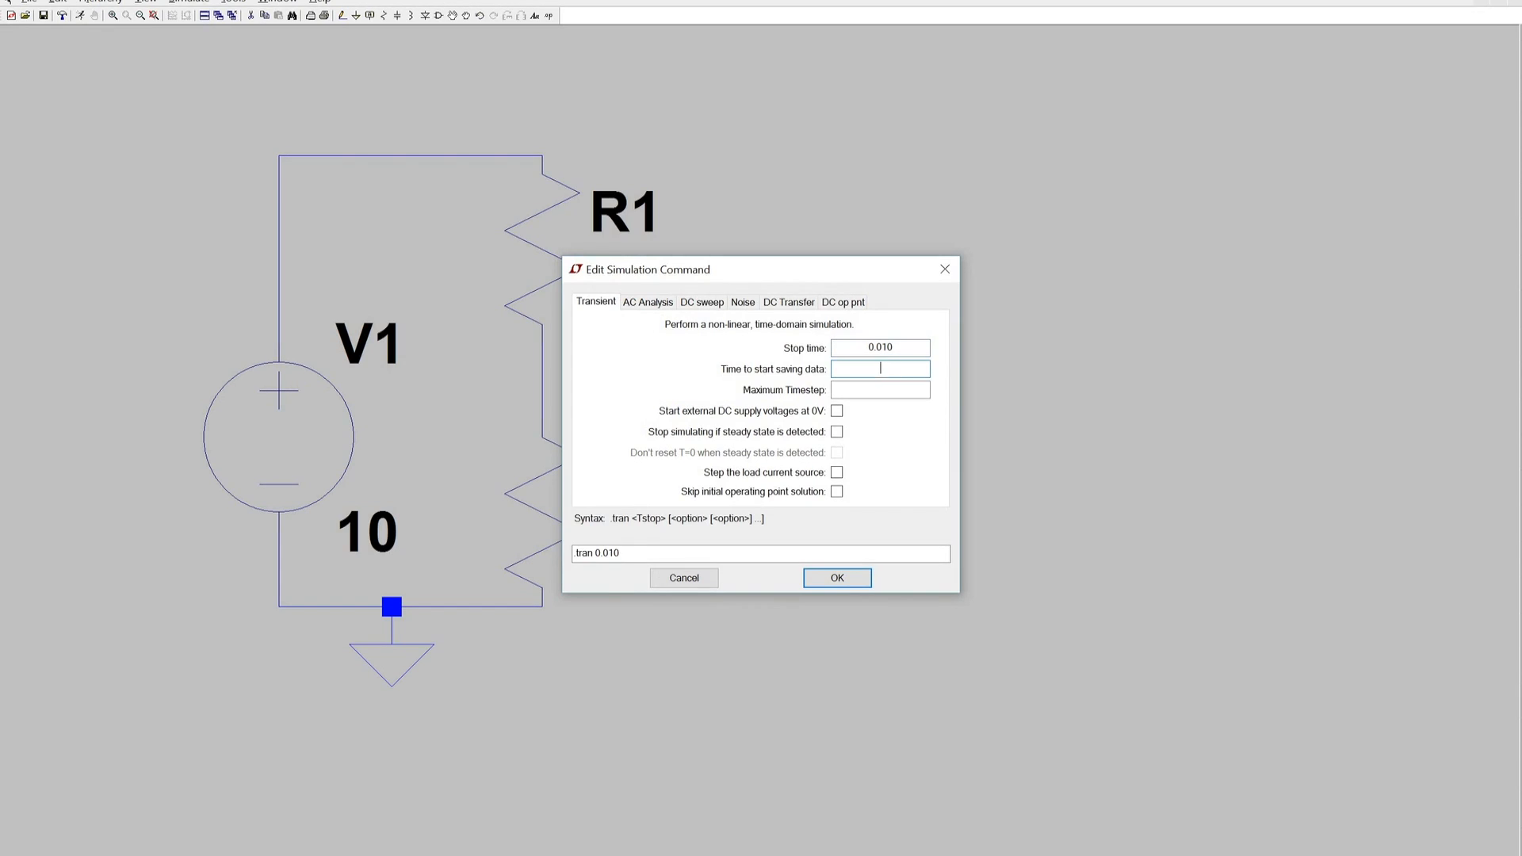
type("0.001")
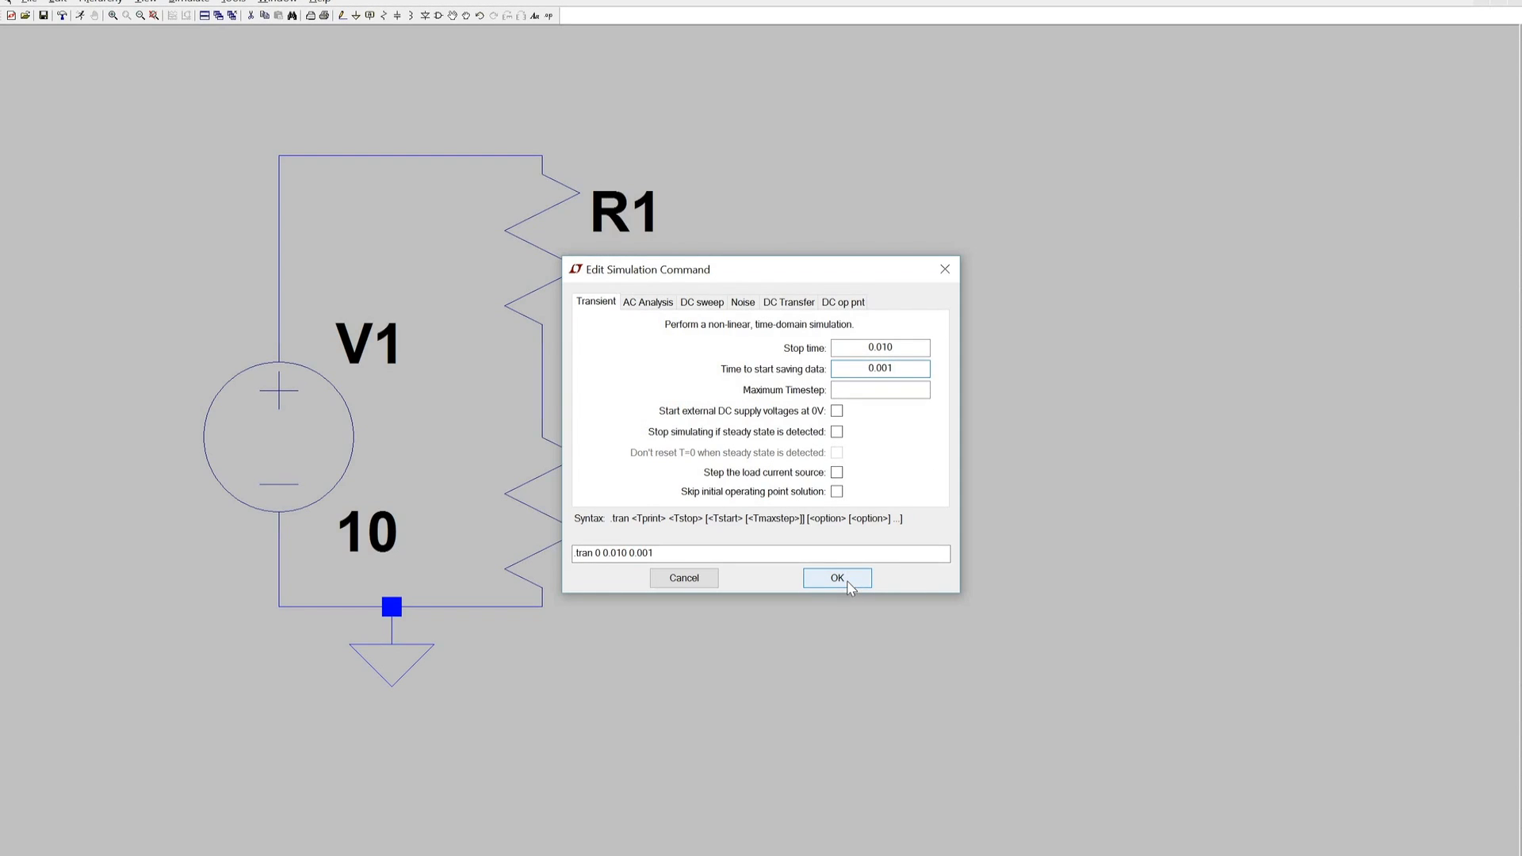
left_click(838, 578)
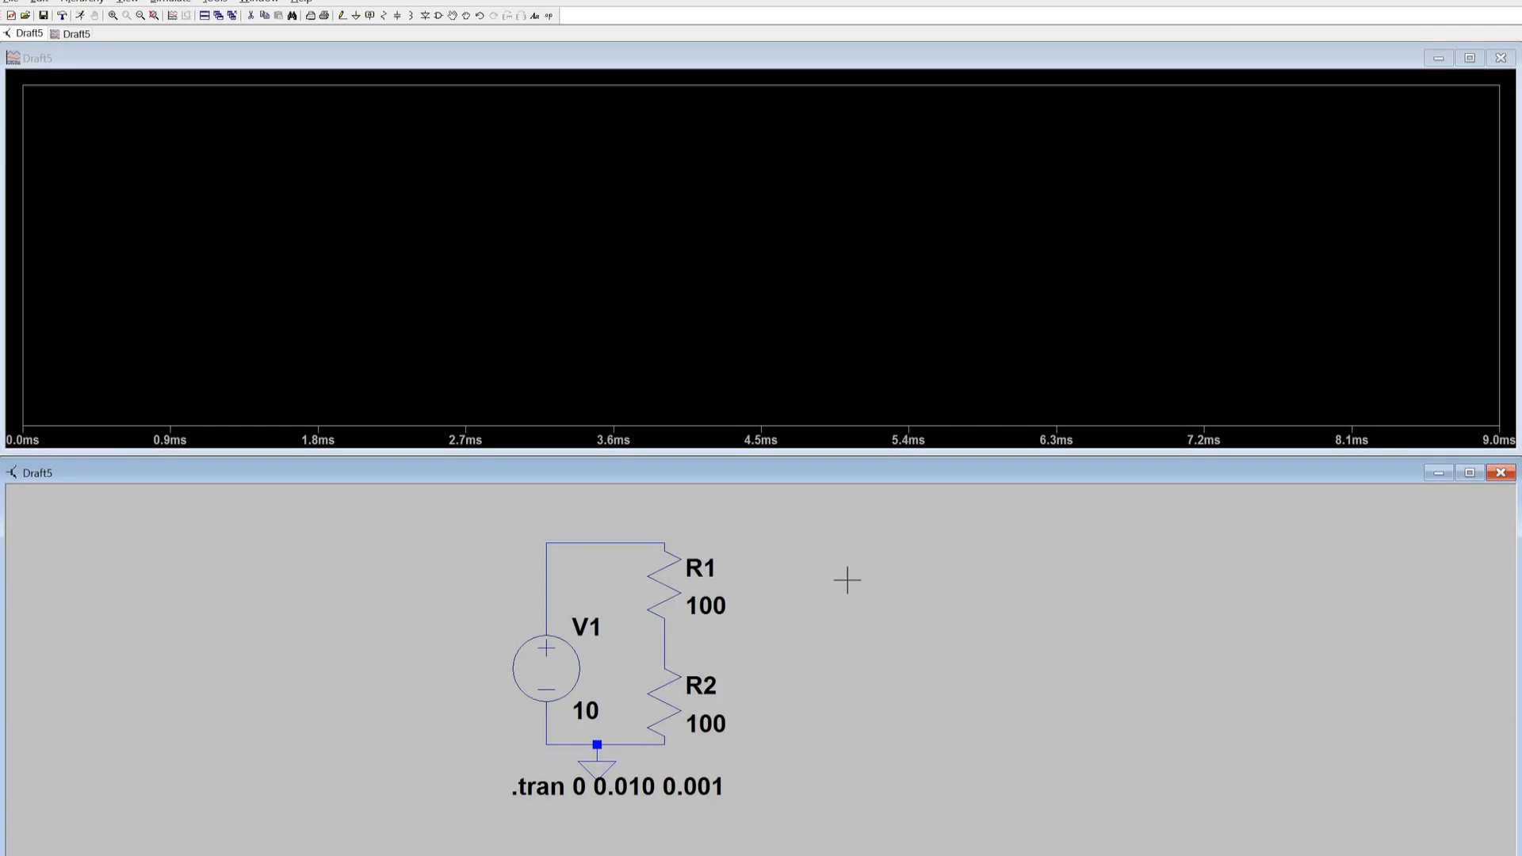
mouse_move(517, 220)
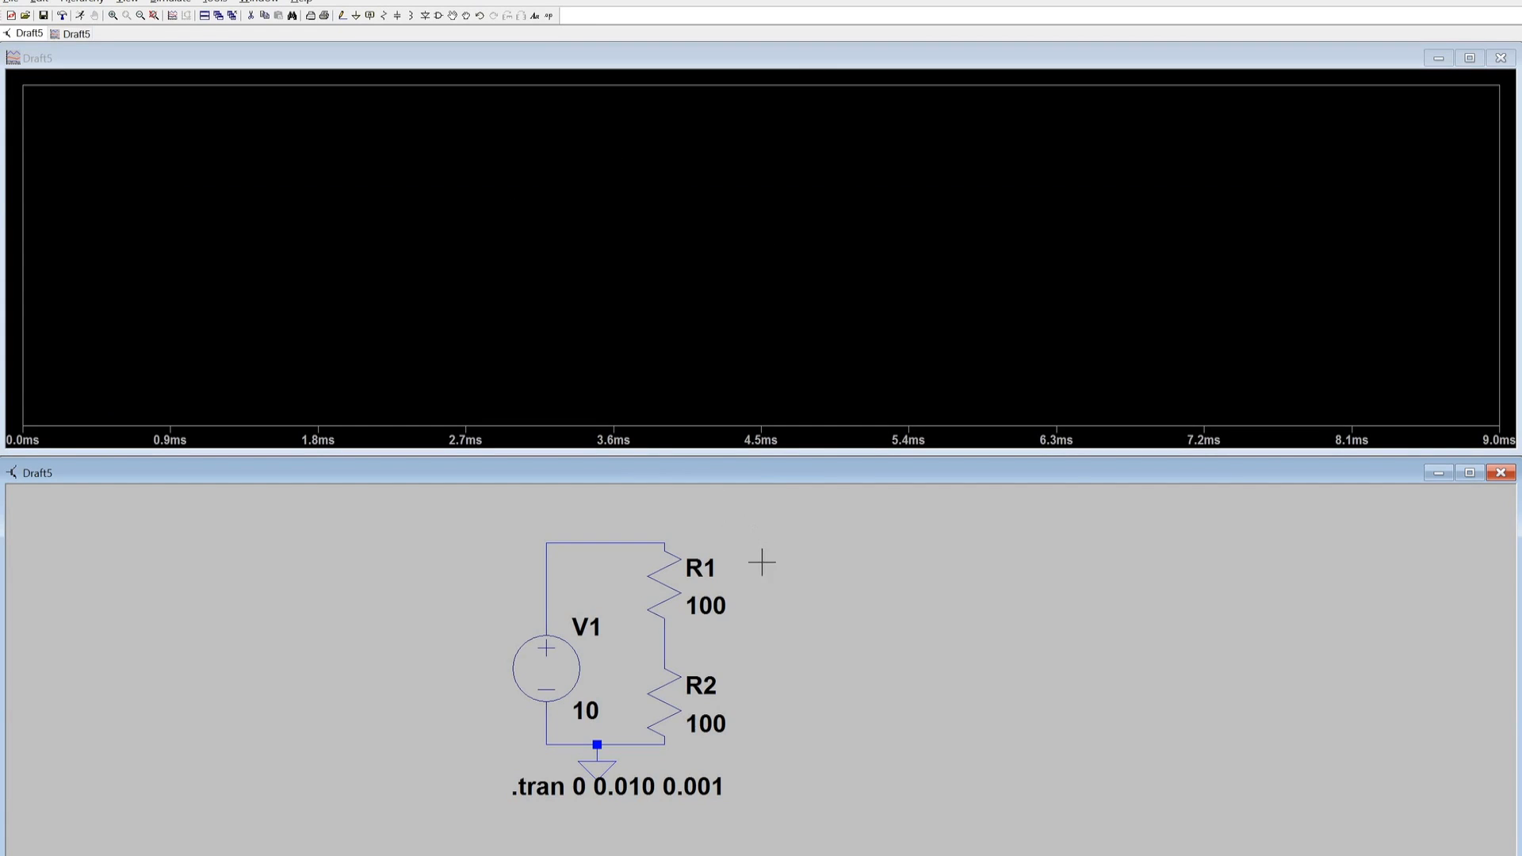
mouse_move(675, 647)
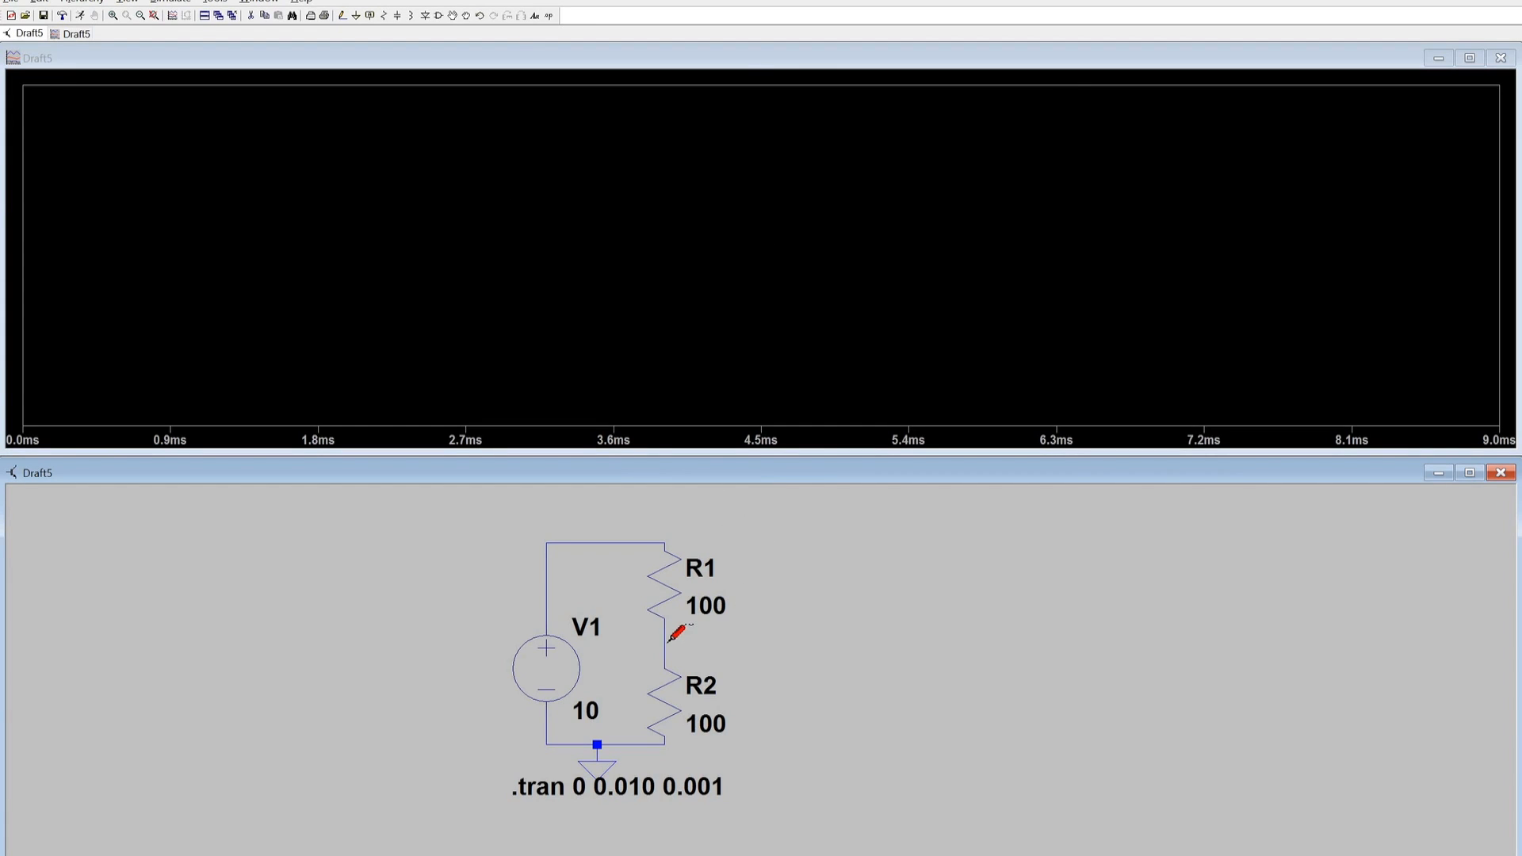
- Probe the R1–R2 junction wire to plot V(n002) at 5 V
left_click(666, 662)
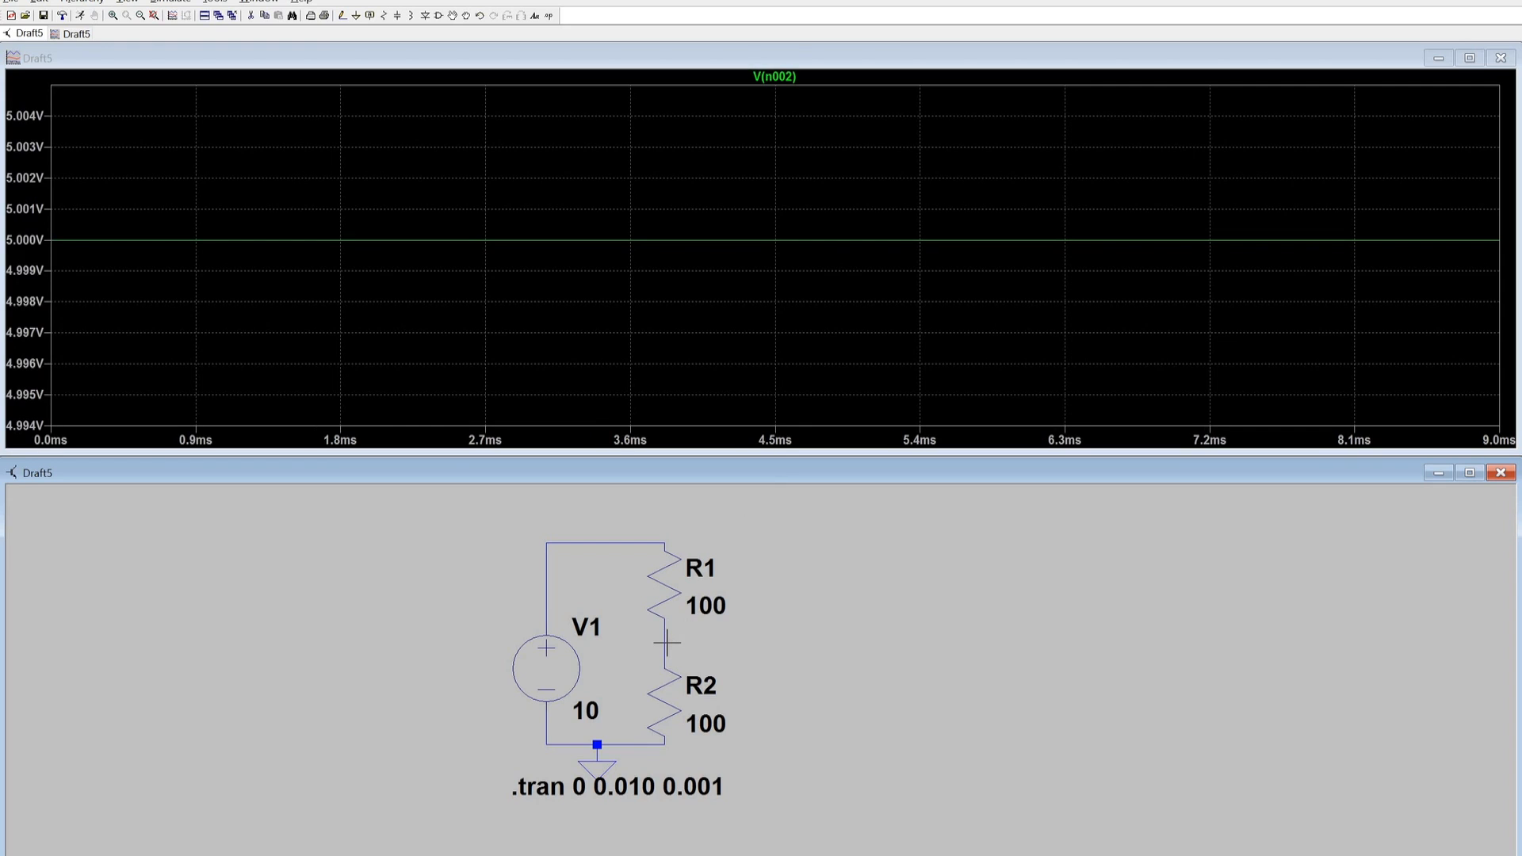
mouse_move(670, 658)
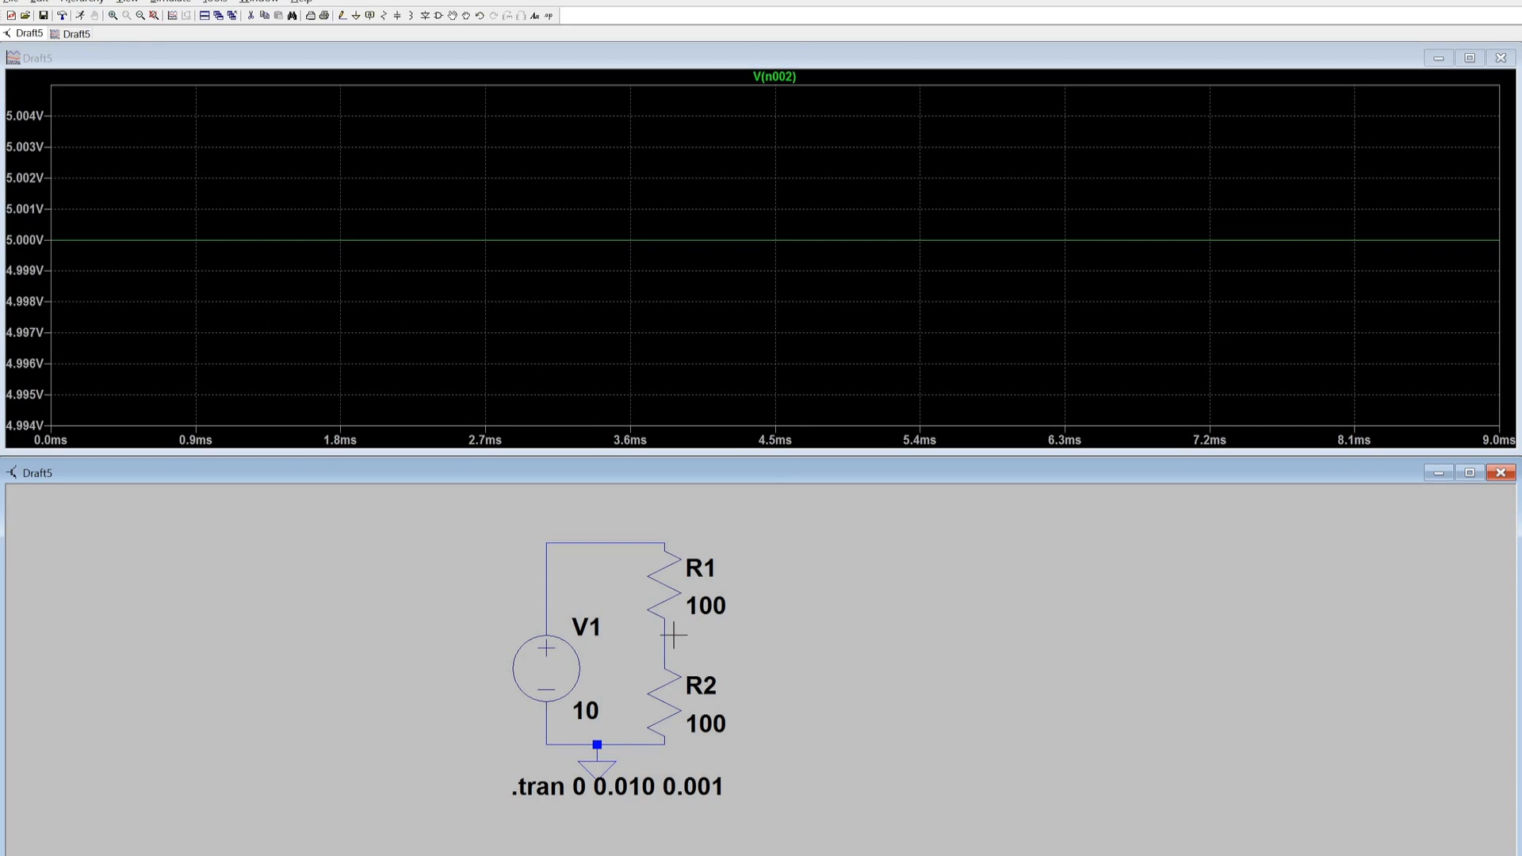
mouse_move(206, 402)
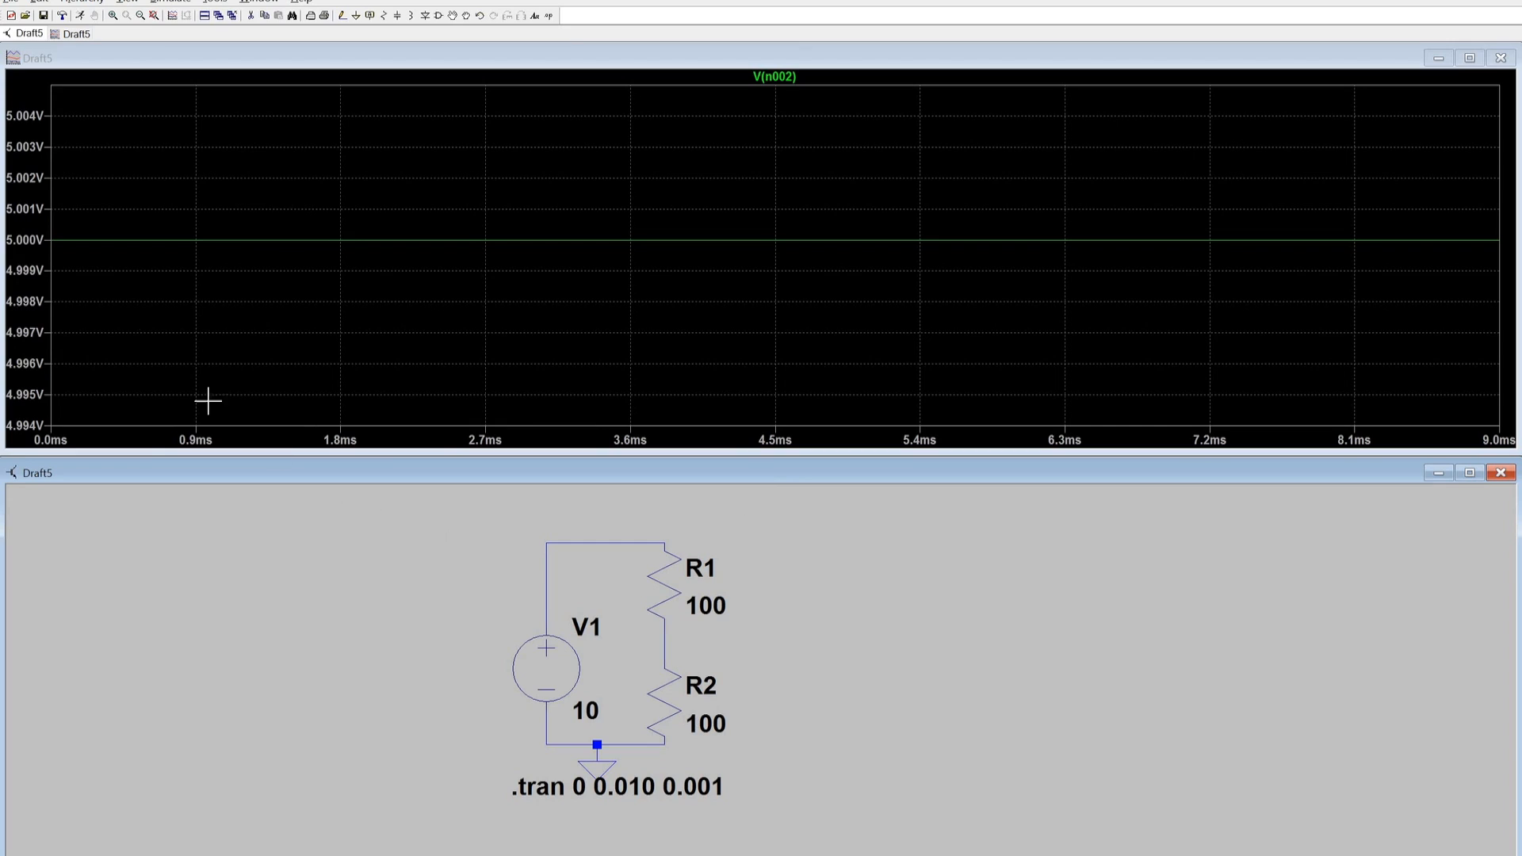
mouse_move(699, 708)
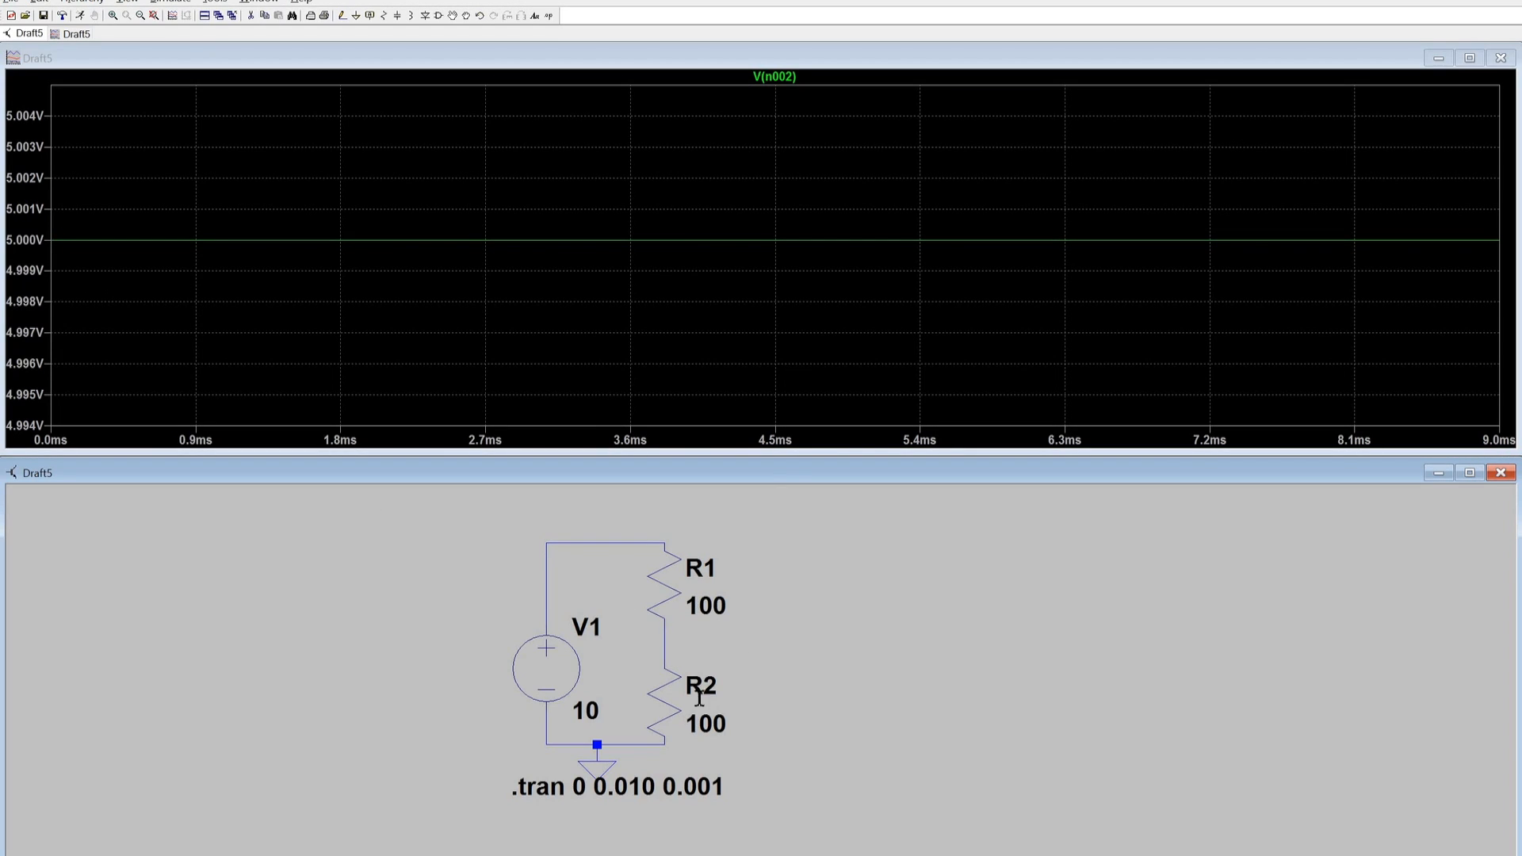